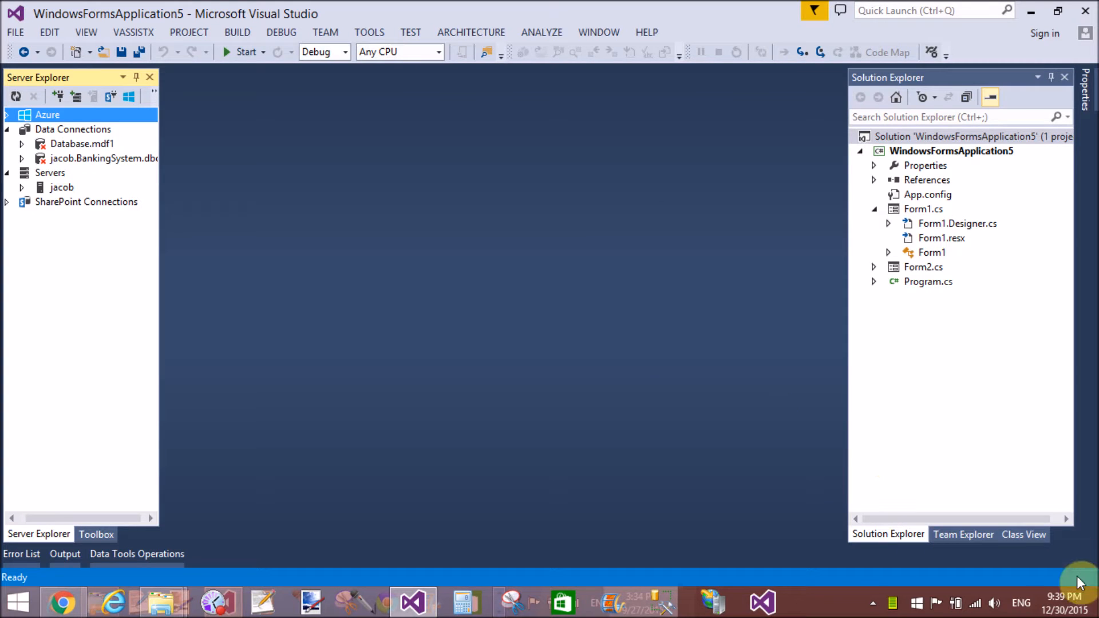
# Step: Review the current Windows date, time and regional date-format settings, then close them
pyautogui.click(1064, 599)
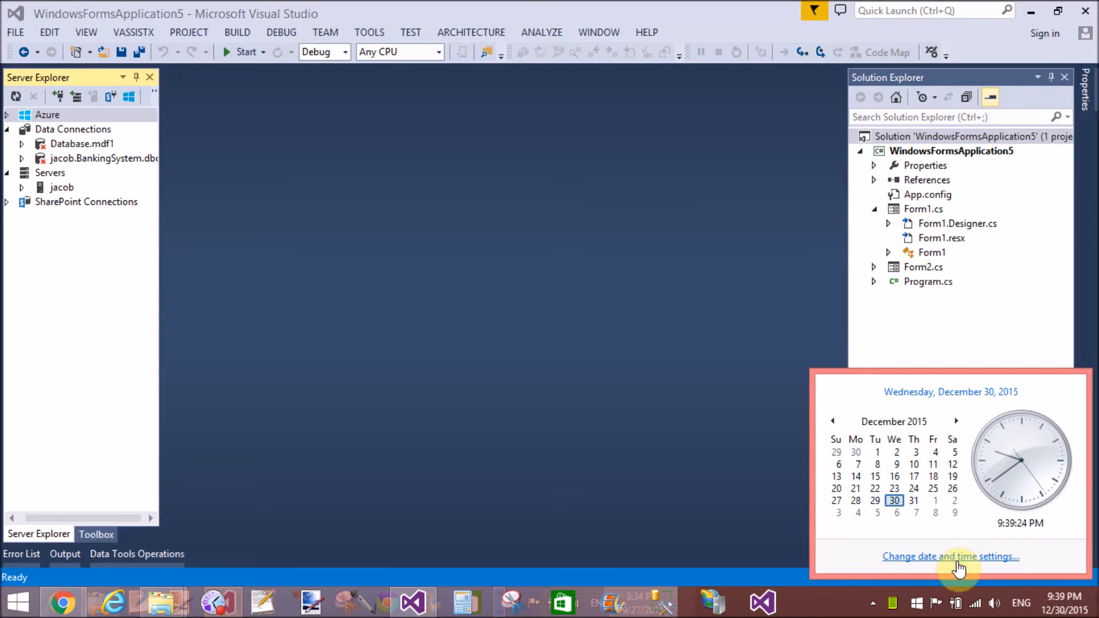
pyautogui.click(950, 556)
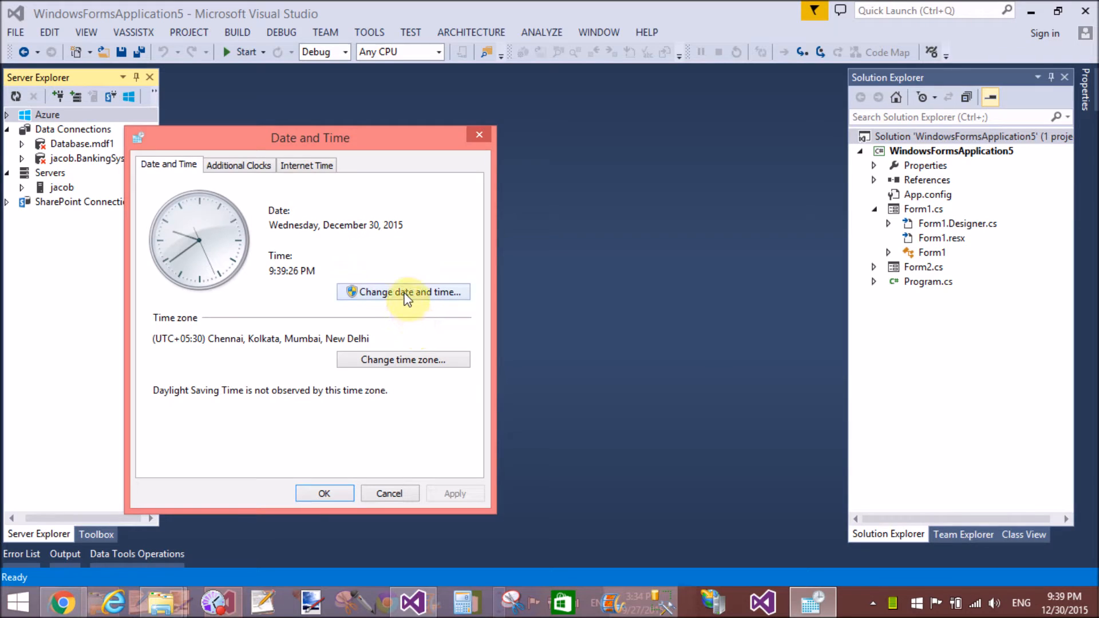
pyautogui.click(403, 291)
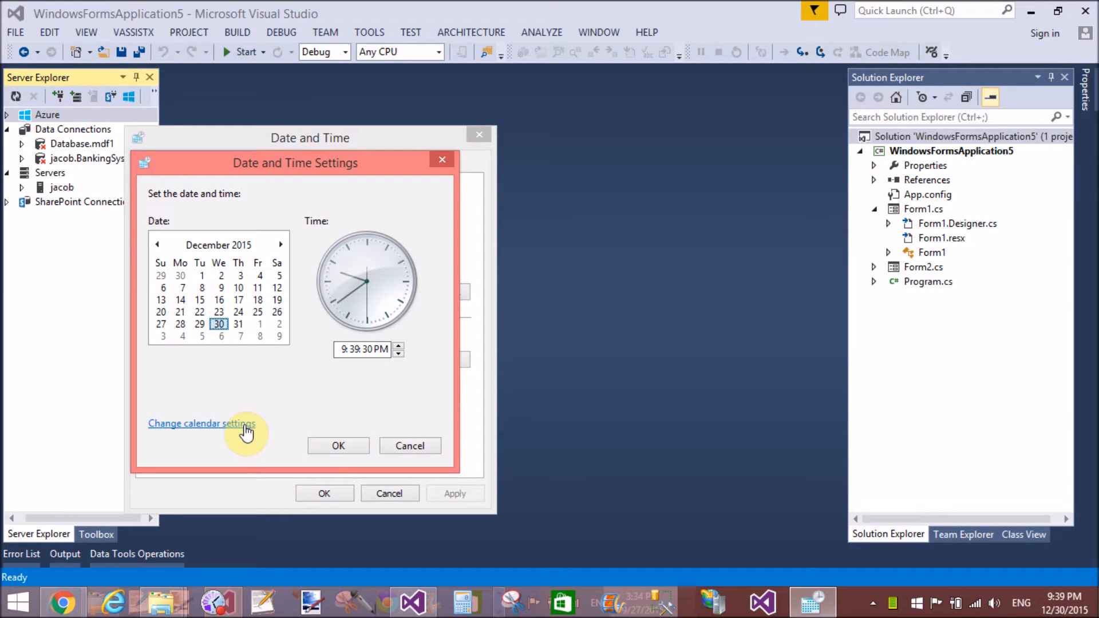
pyautogui.click(201, 424)
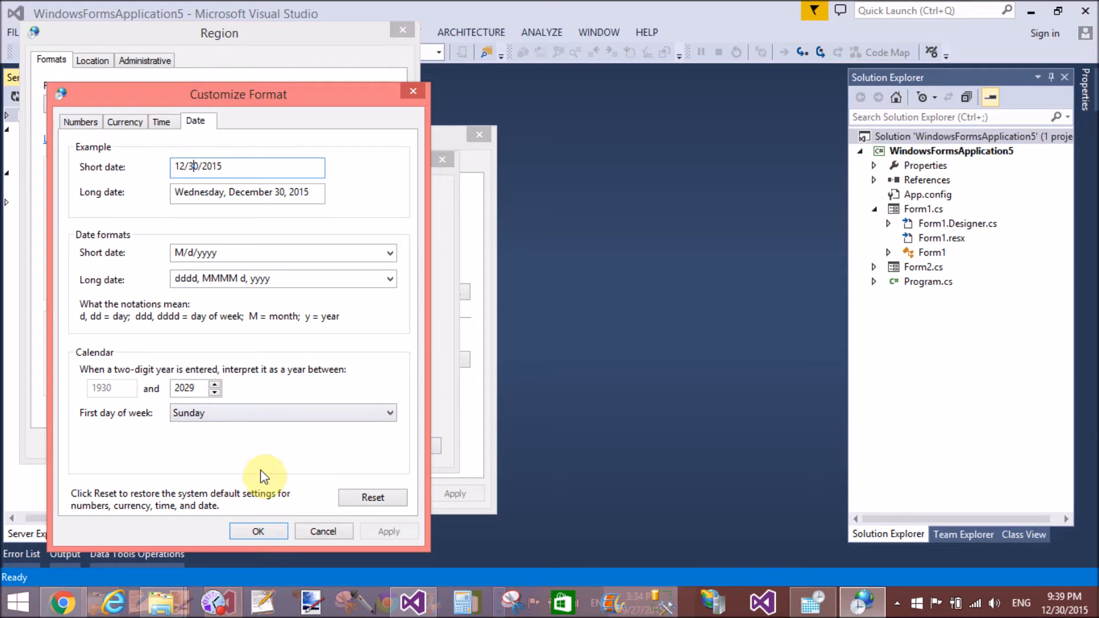
pyautogui.click(258, 531)
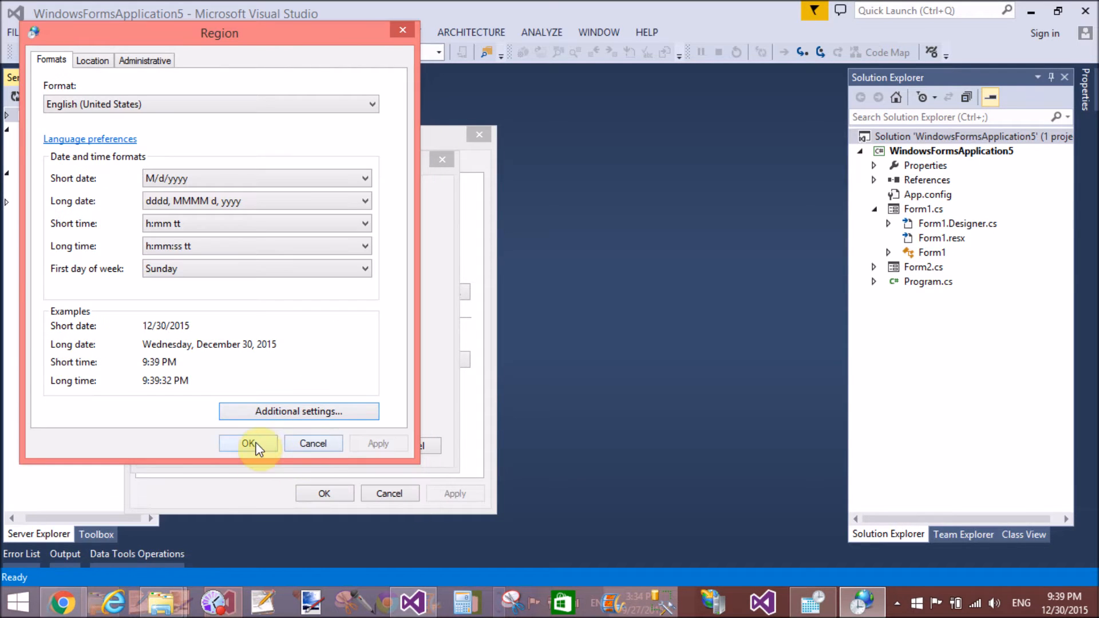
pyautogui.click(249, 444)
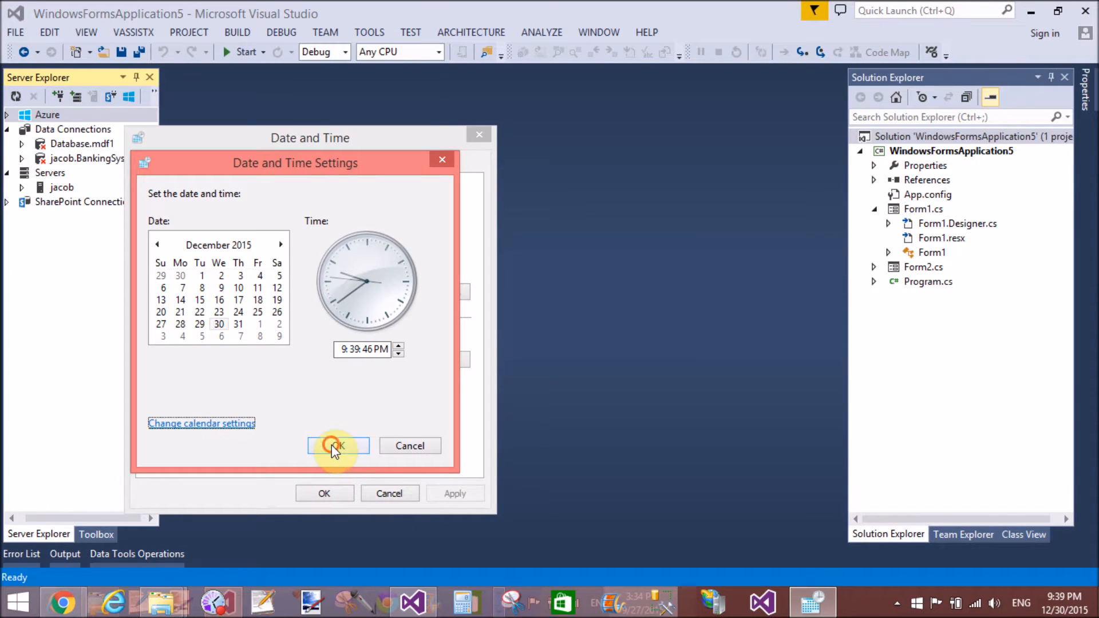
pyautogui.click(338, 446)
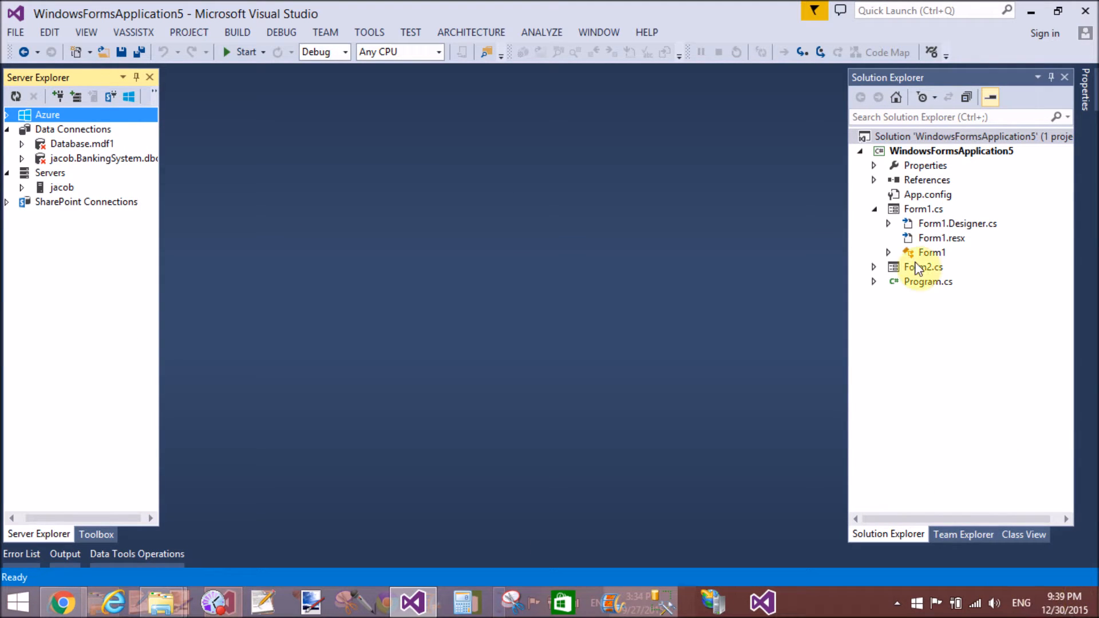
# Step: Add a new Windows Form item named changesystemdate to the WindowsFormsApplication5 project
pyautogui.click(951, 151)
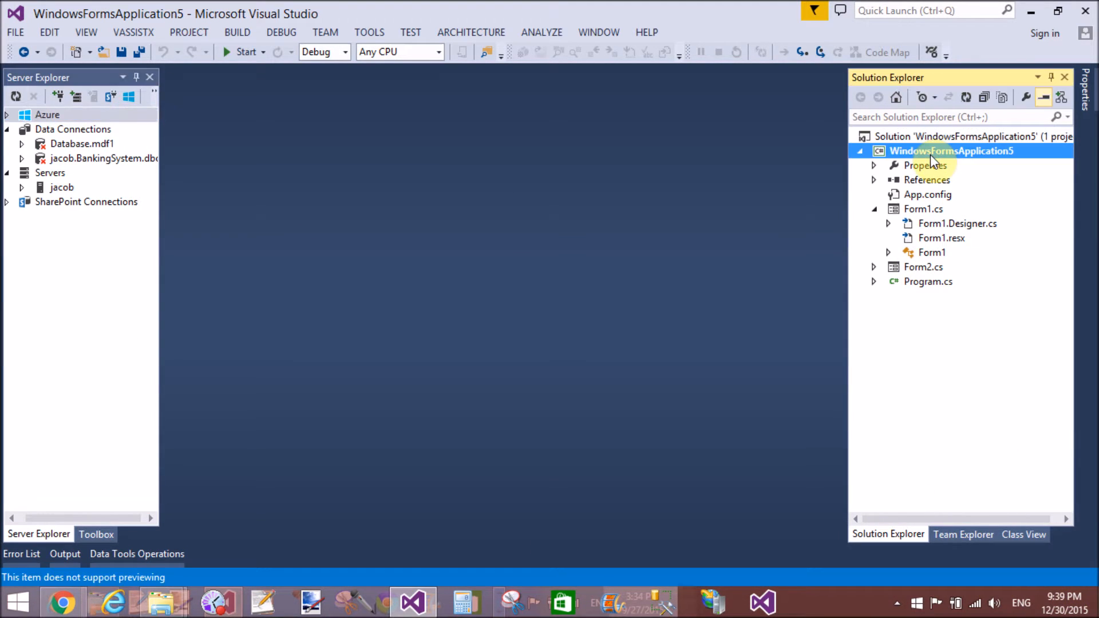
pyautogui.rightClick(951, 151)
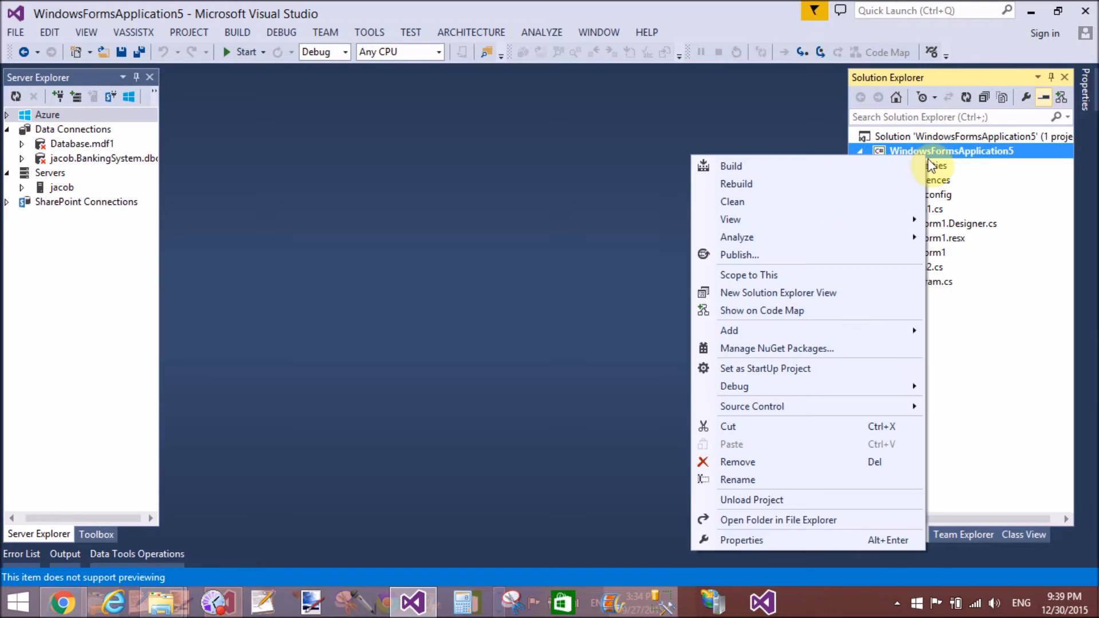
pyautogui.moveTo(736, 330)
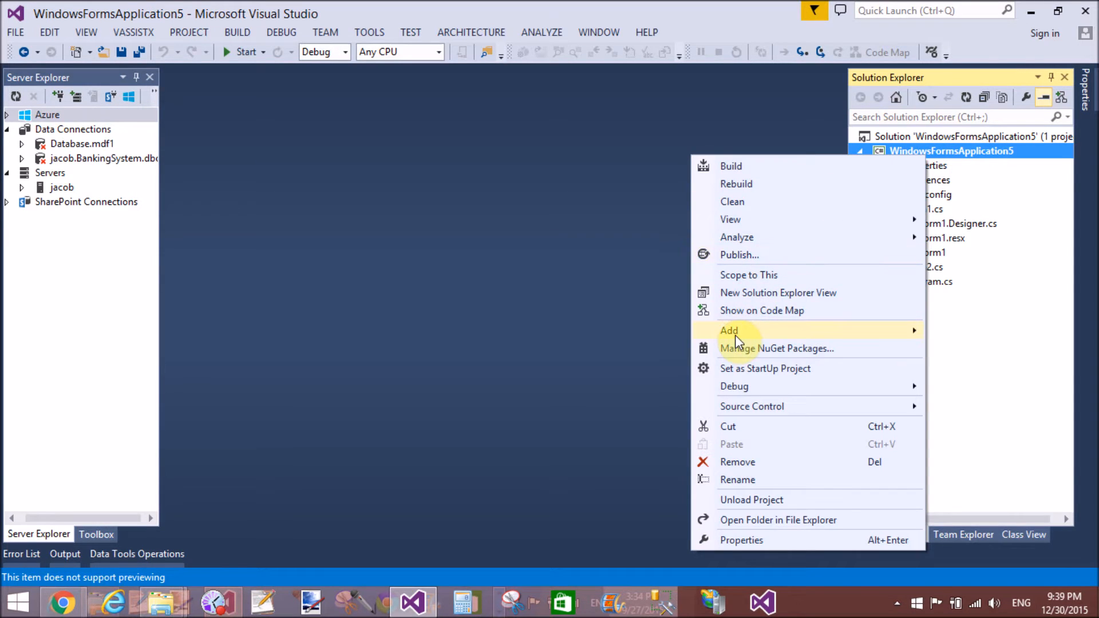
pyautogui.click(667, 334)
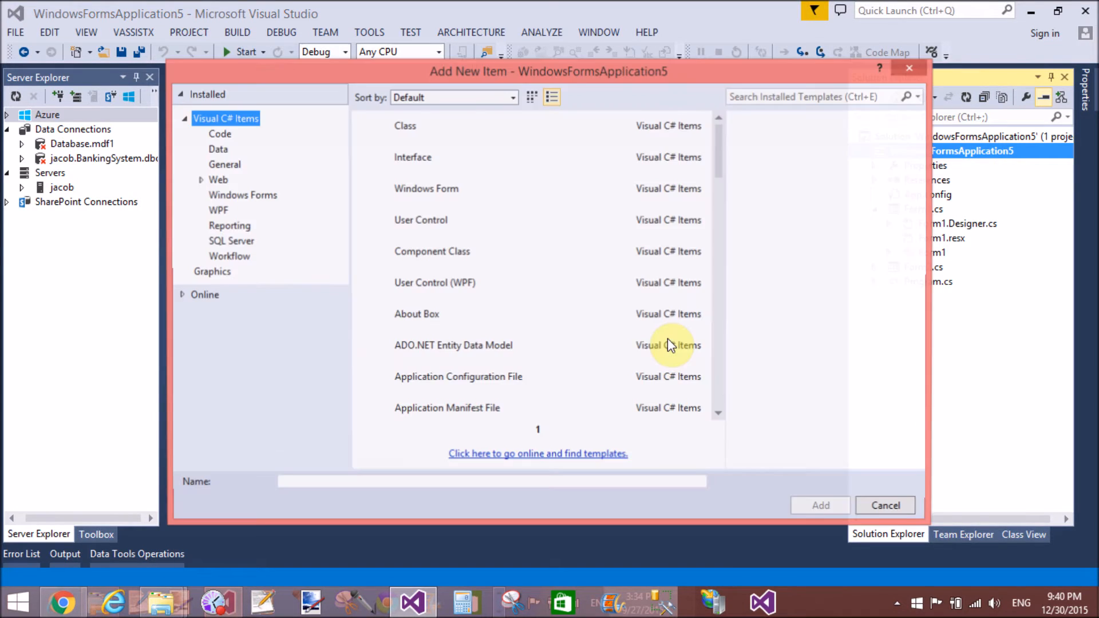
pyautogui.click(425, 188)
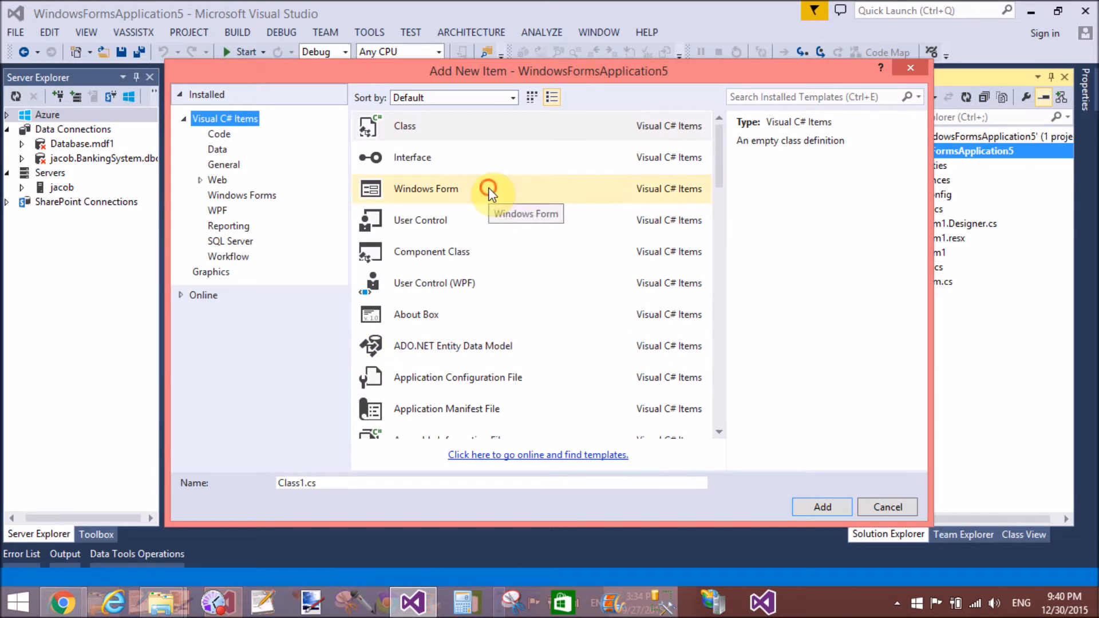
pyautogui.click(425, 188)
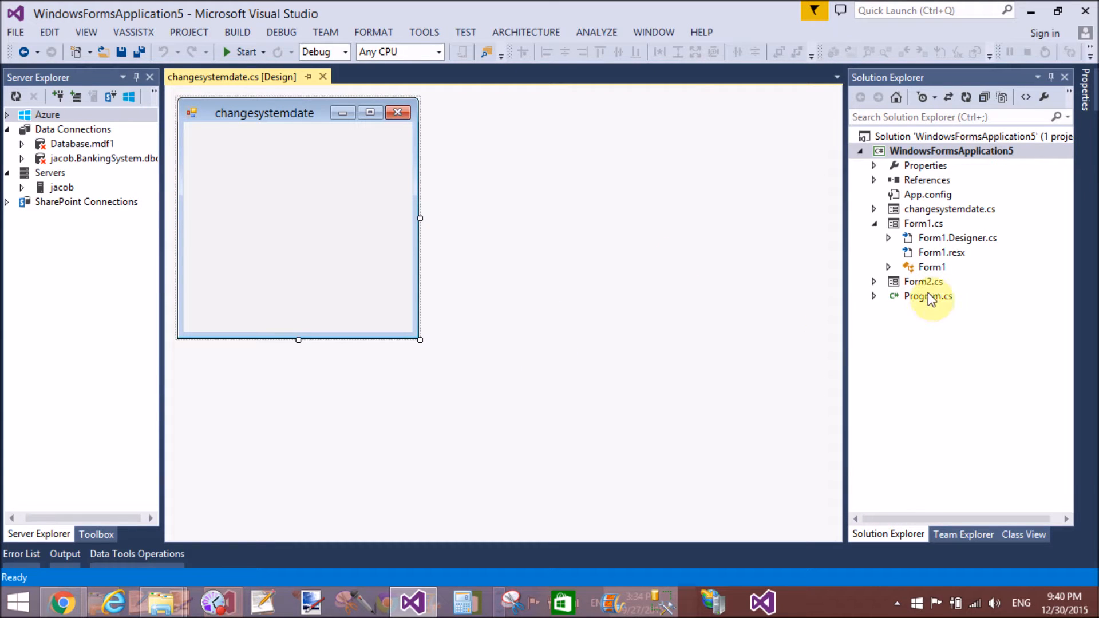
# Step: Edit Program.cs so Application.Run launches new changesystemdate(), and save it
pyautogui.doubleClick(928, 296)
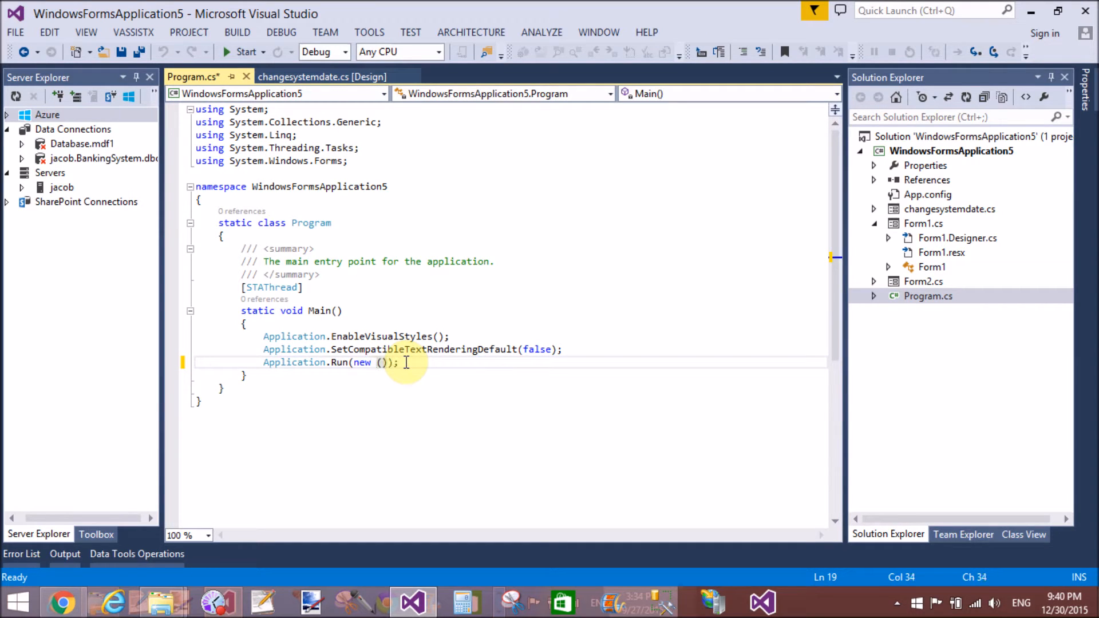
pyautogui.write('changesystemdate')
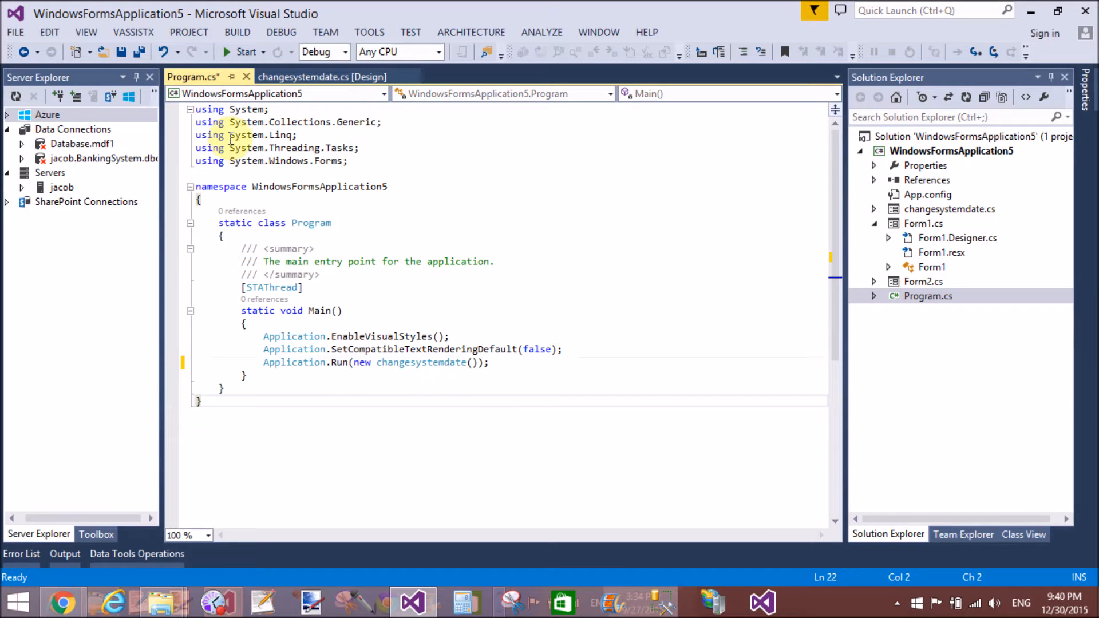
pyautogui.press('ctrl+s')
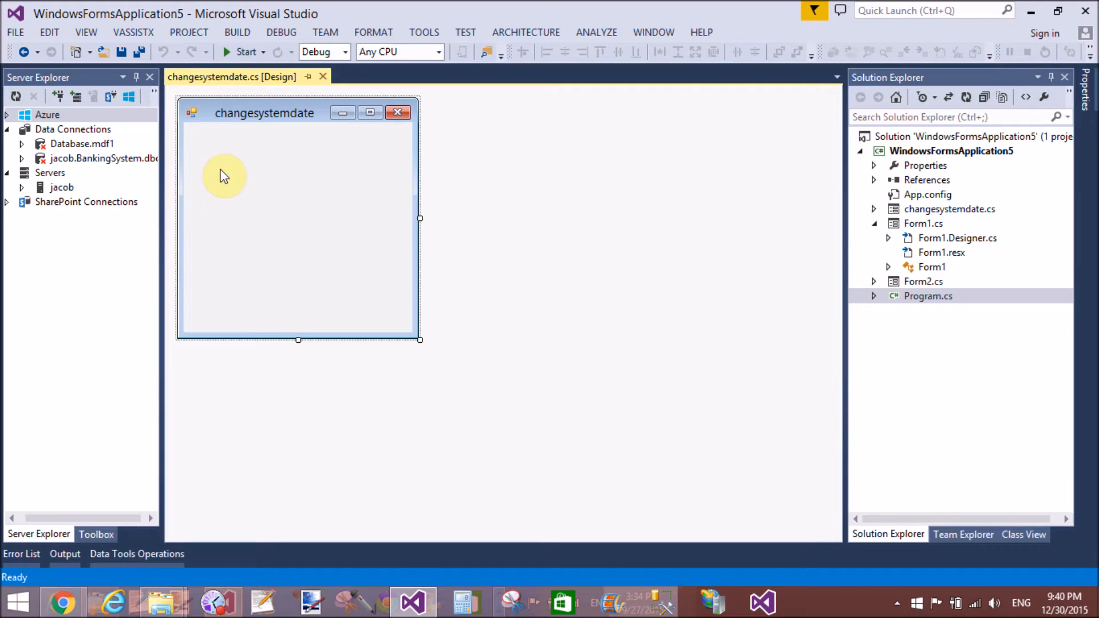
# Step: Place a large button1 with Text 'Change System Date Format' on the form and open its click handler
pyautogui.click(95, 534)
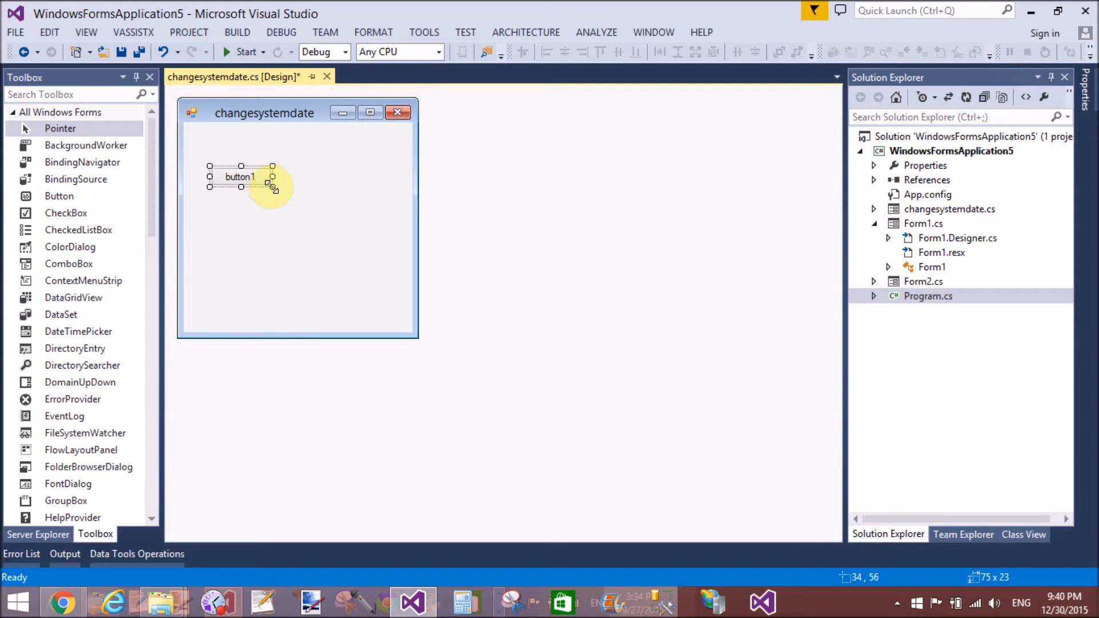
pyautogui.moveTo(272, 187); pyautogui.dragTo(378, 251)
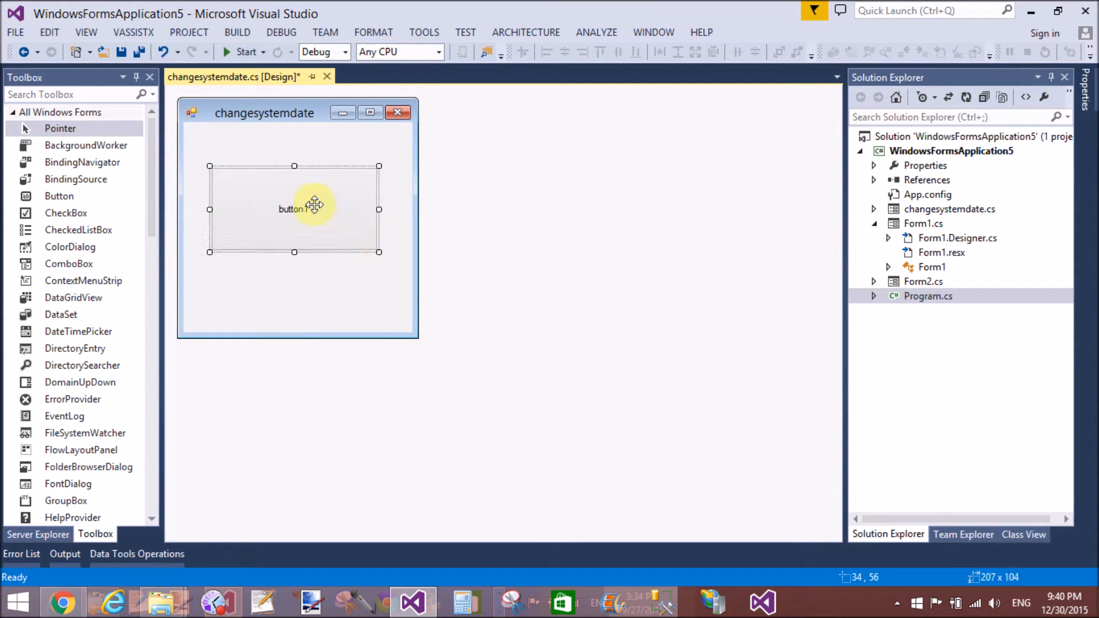
pyautogui.click(293, 209)
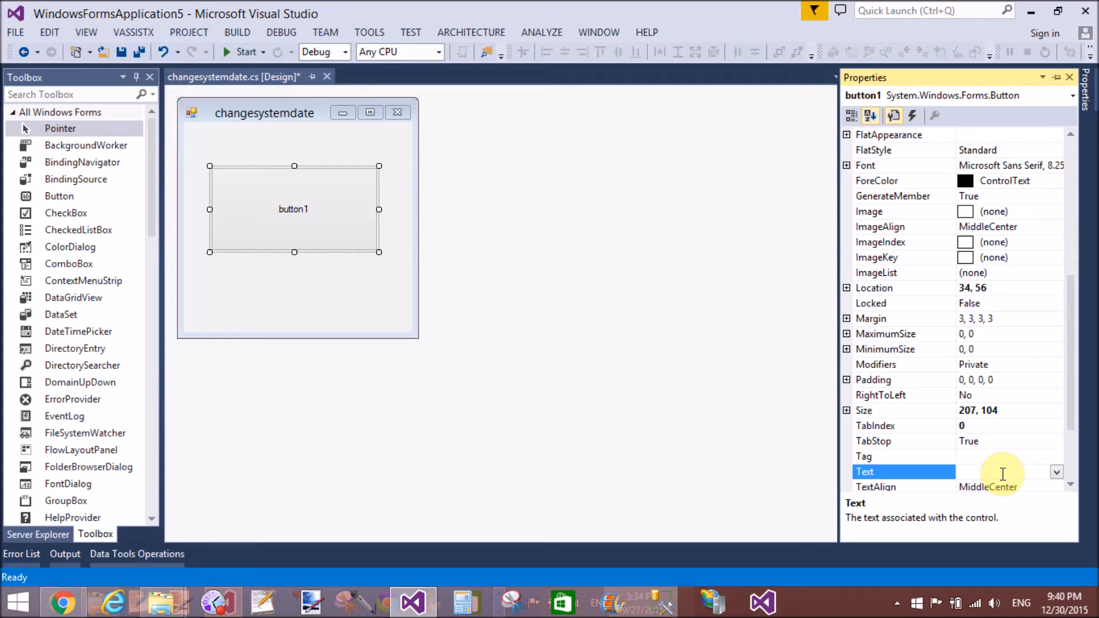
pyautogui.write('Change')
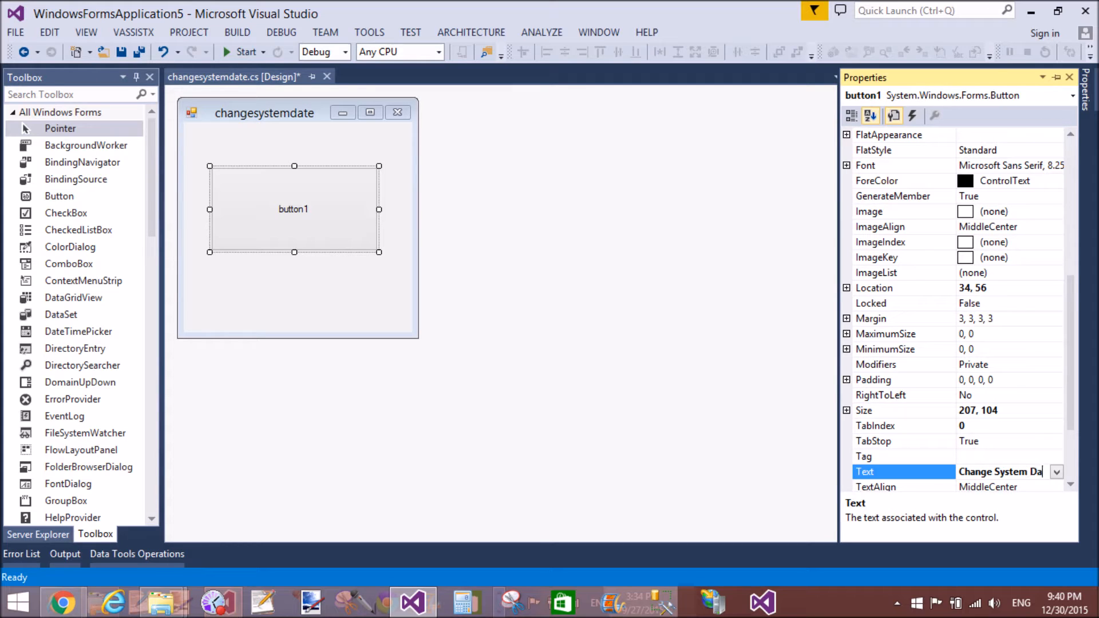
pyautogui.write('System Date Format')
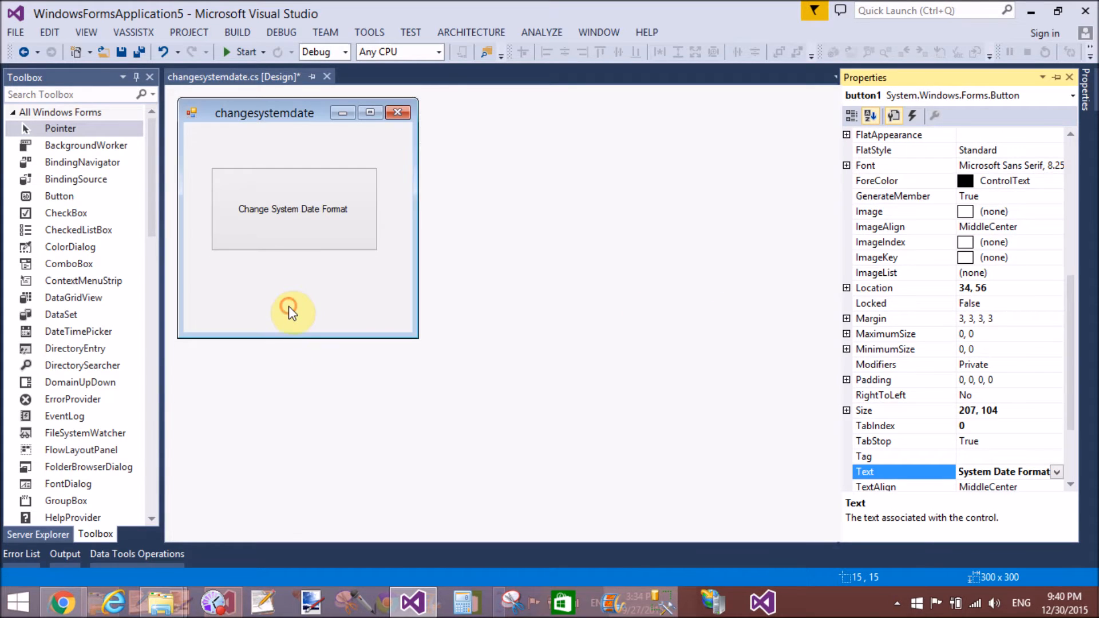
pyautogui.doubleClick(293, 209)
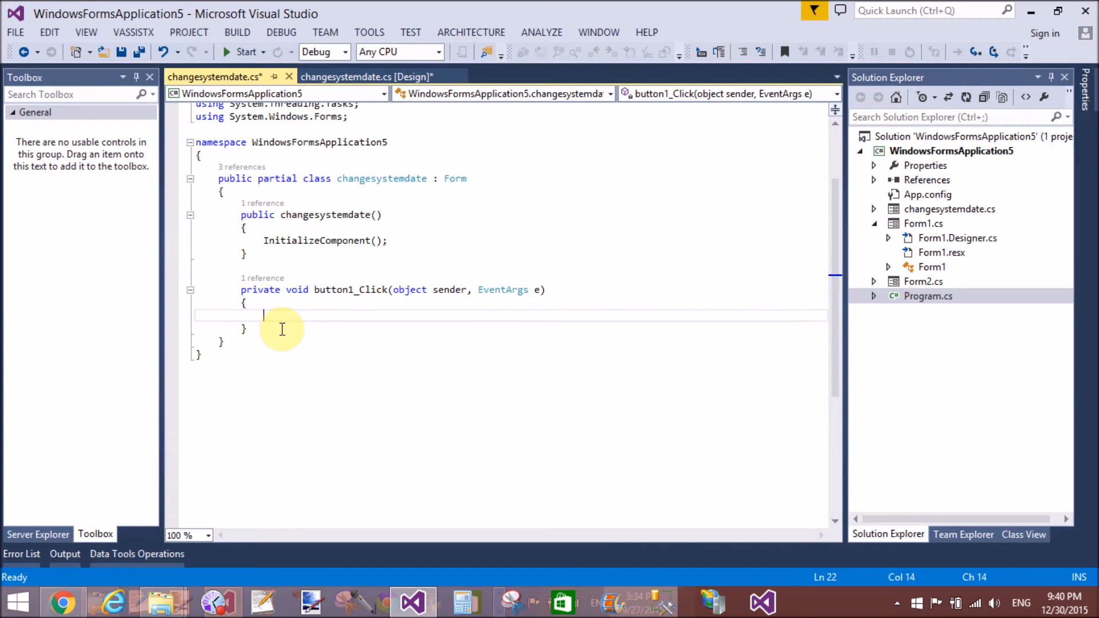
# Step: Write RegistryKey regkey = Registry.CurrentUser.OpenSubKey(@"ControlPanel\International", true); in button1_Click
pyautogui.write('Registr')
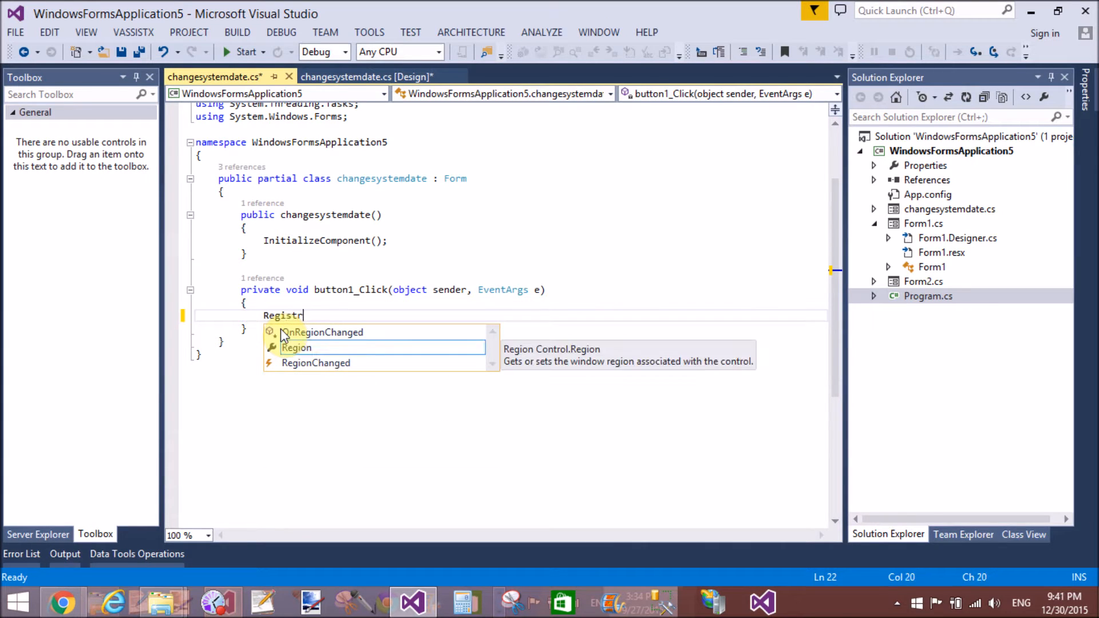
pyautogui.write('y')
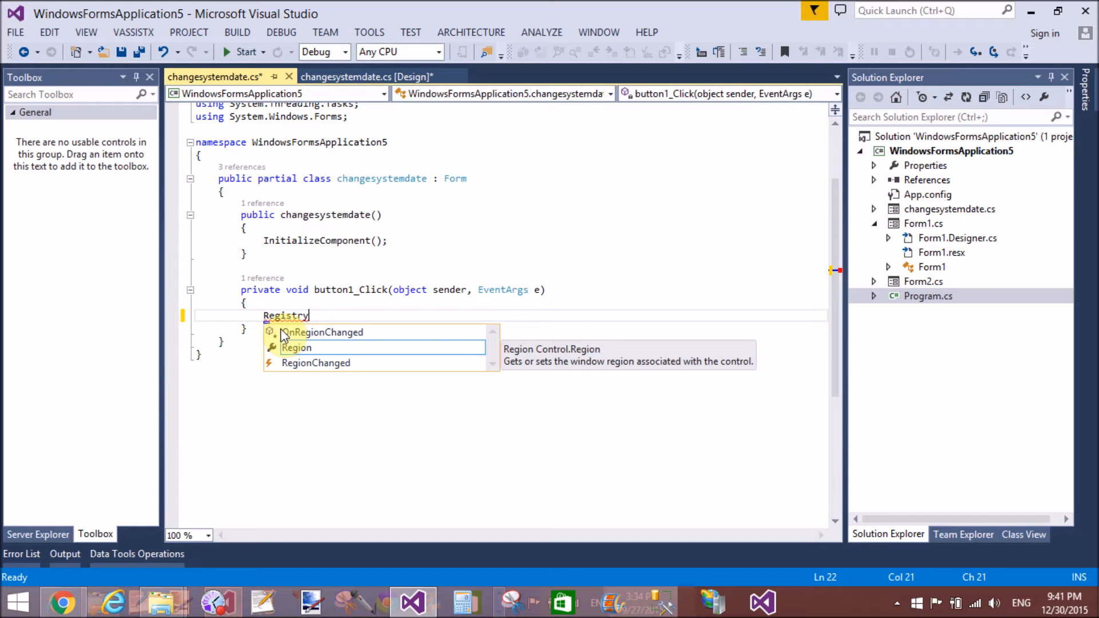
pyautogui.write('Key')
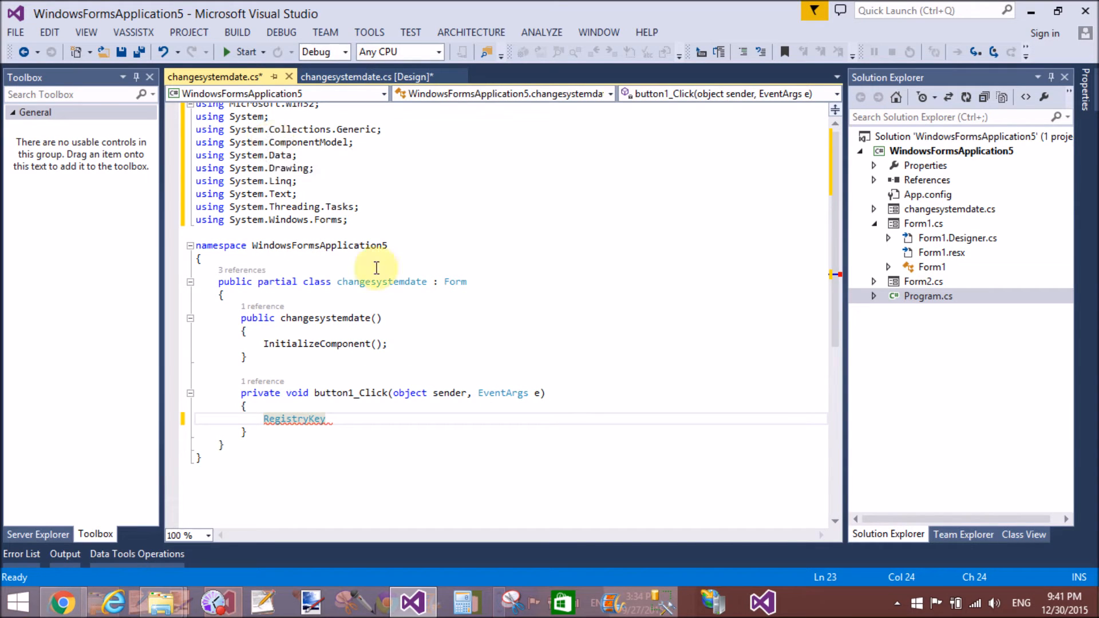
pyautogui.moveTo(835, 126)
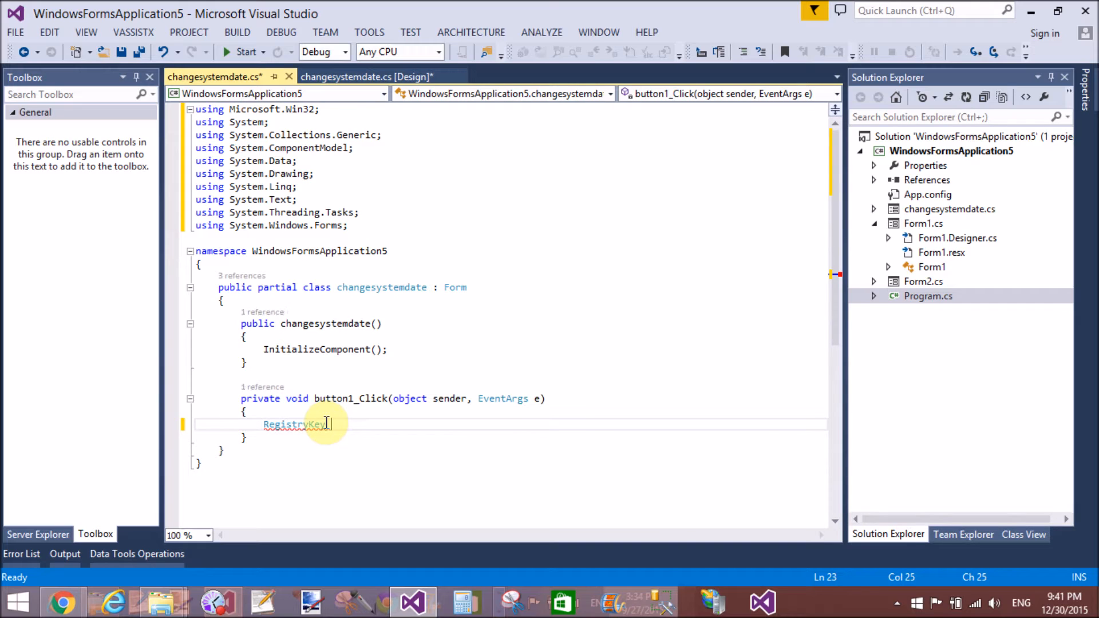
pyautogui.write('regk')
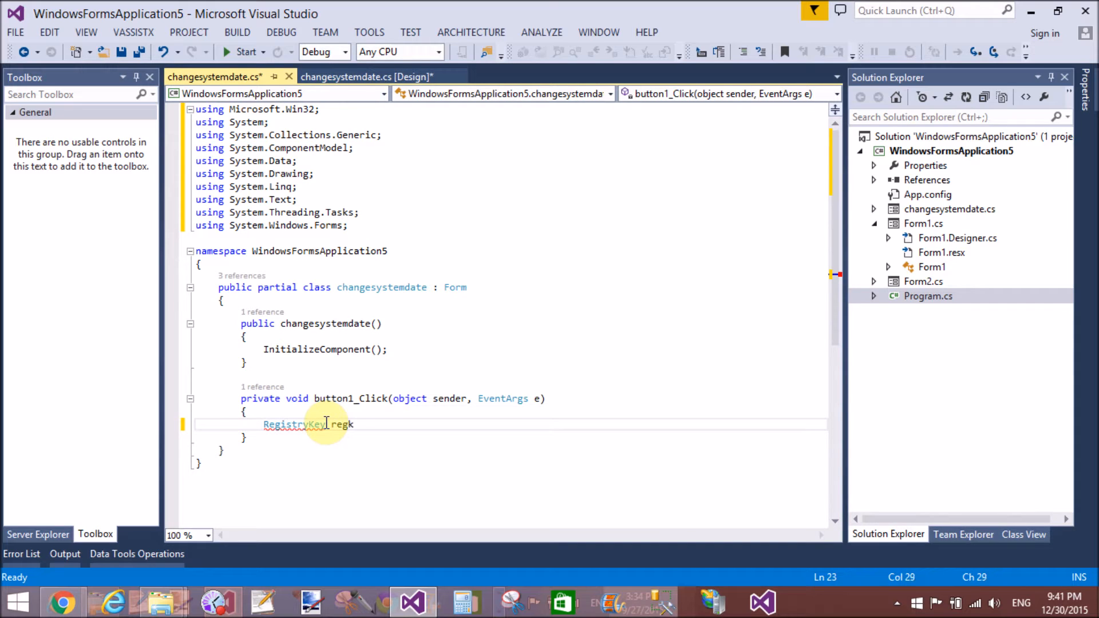
pyautogui.write('ey')
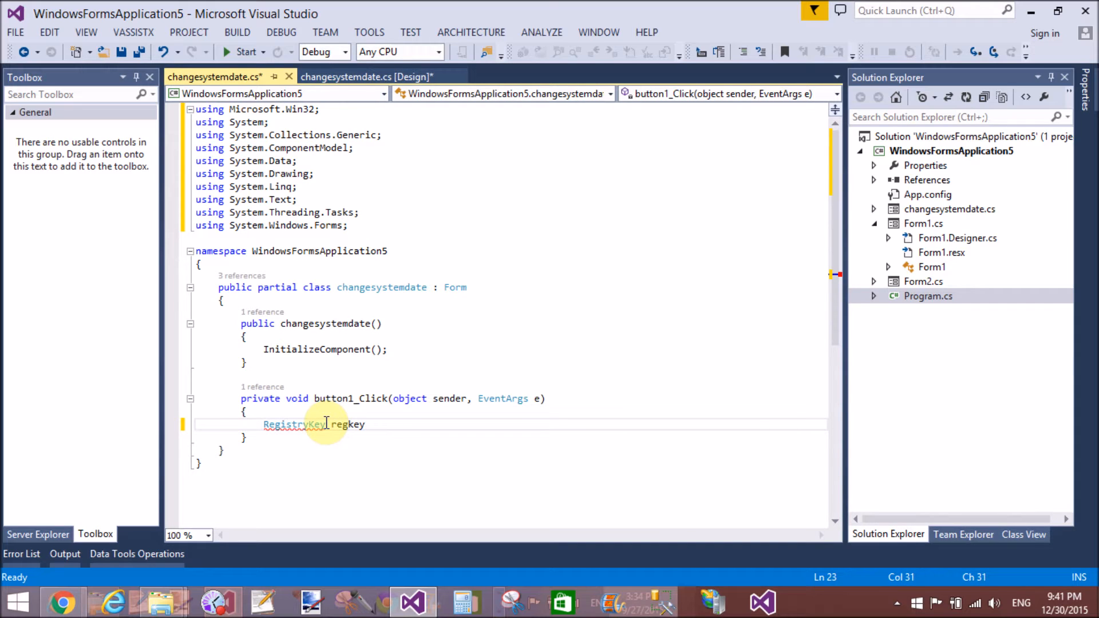
pyautogui.write('=')
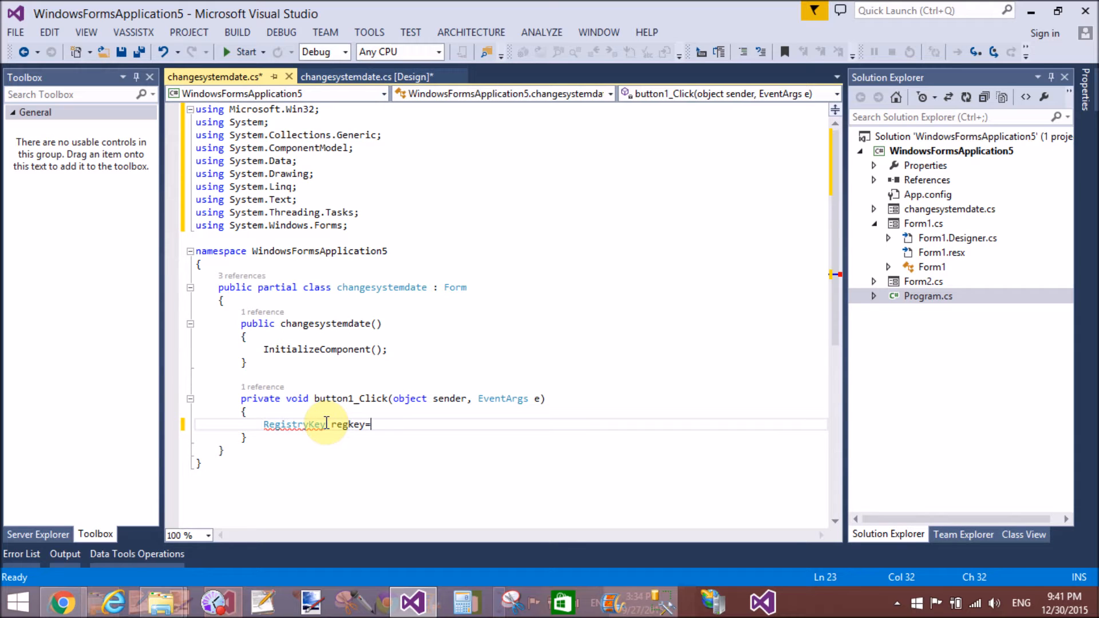
pyautogui.write('Regi')
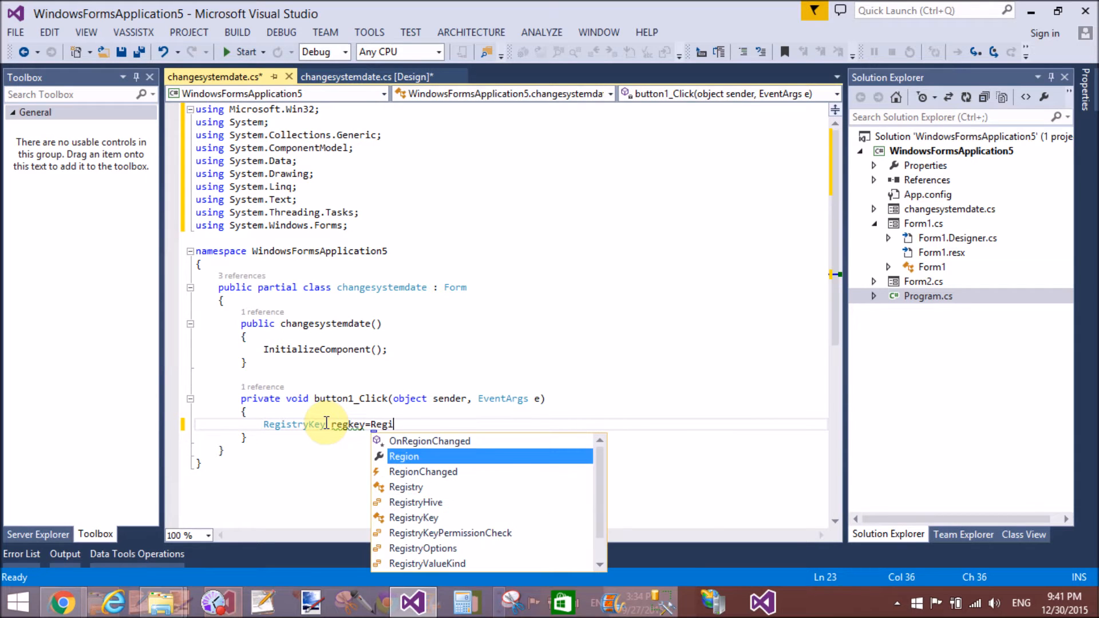
pyautogui.write('stry')
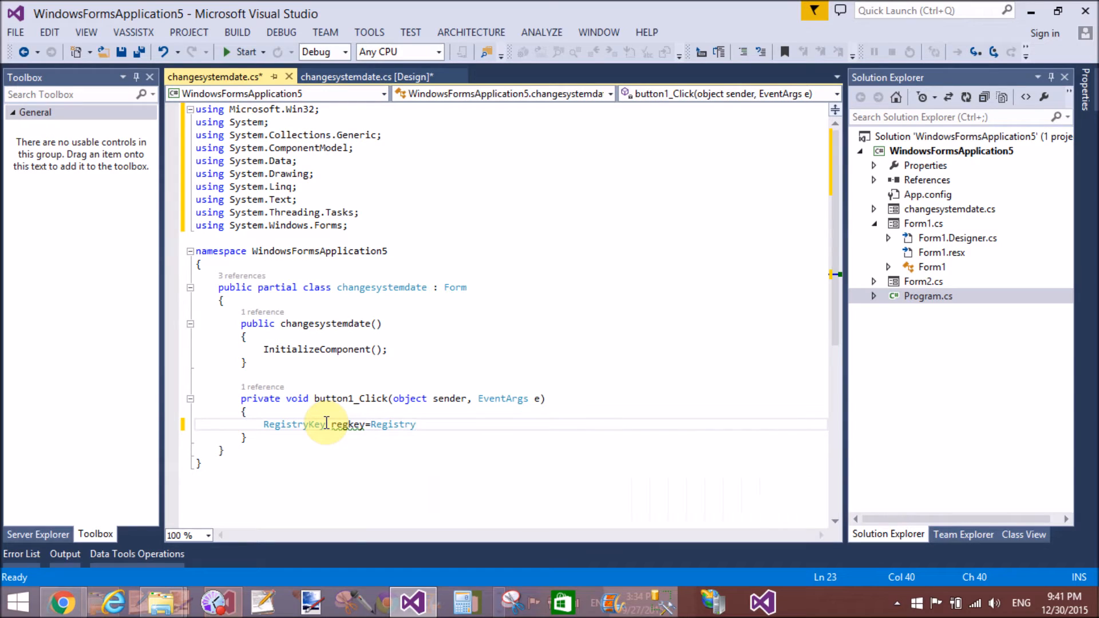
pyautogui.write('.')
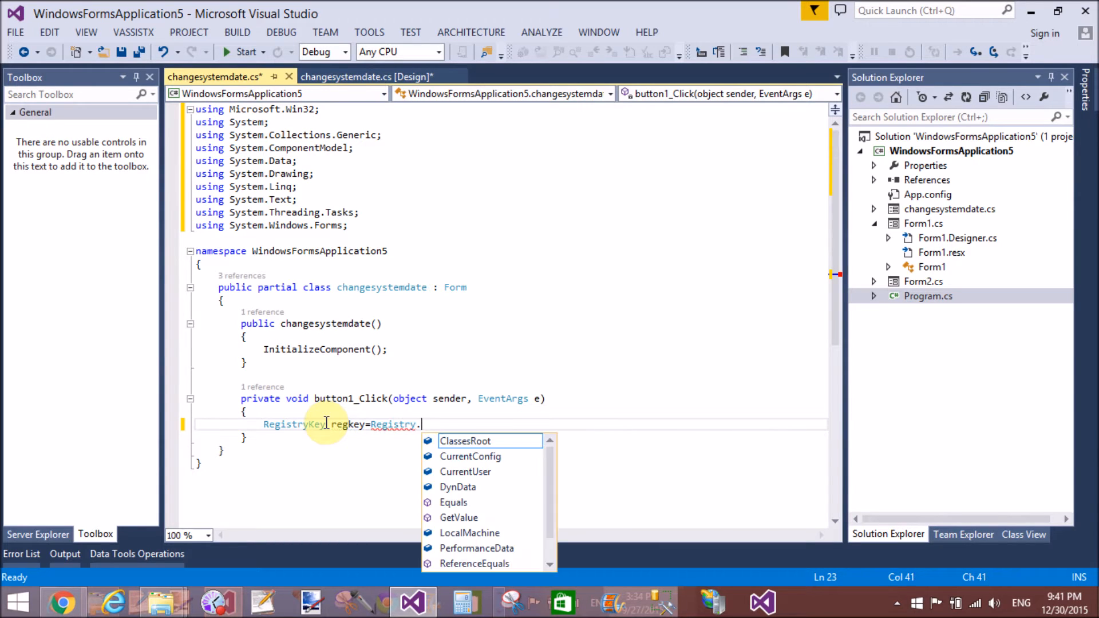
pyautogui.write('CurrentUser')
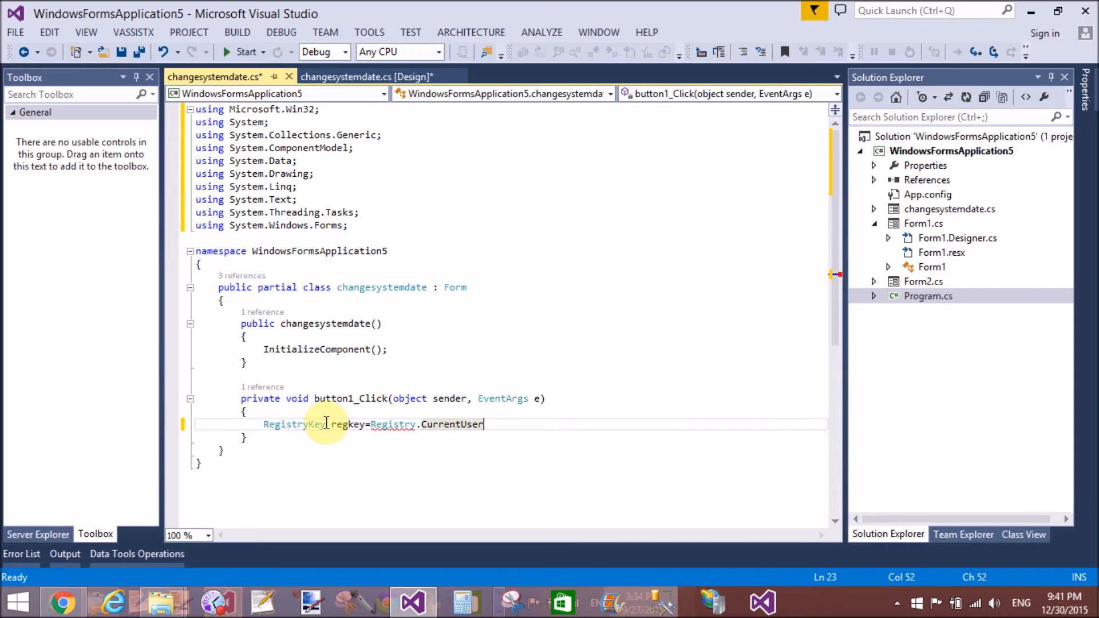
pyautogui.write('.OpenSubKey')
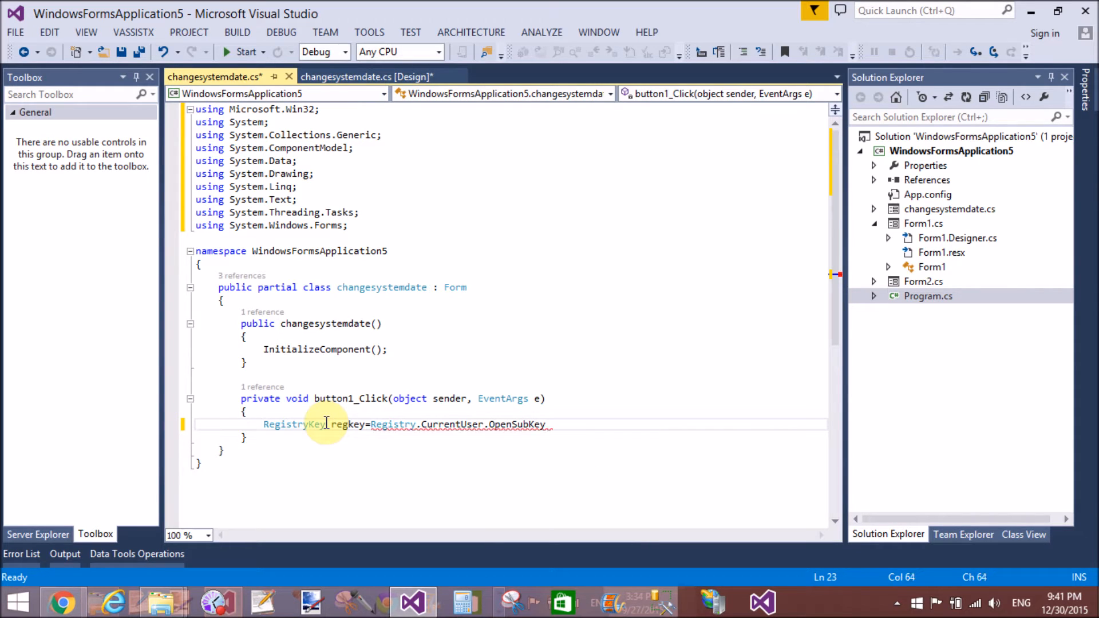
pyautogui.write('(@"')
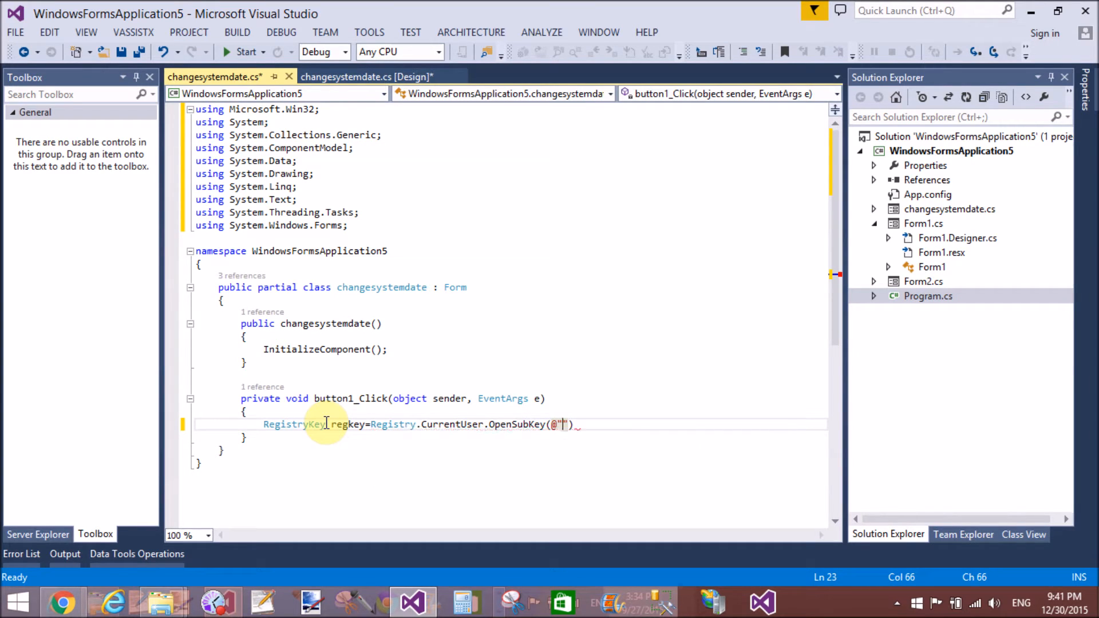
pyautogui.write('Control')
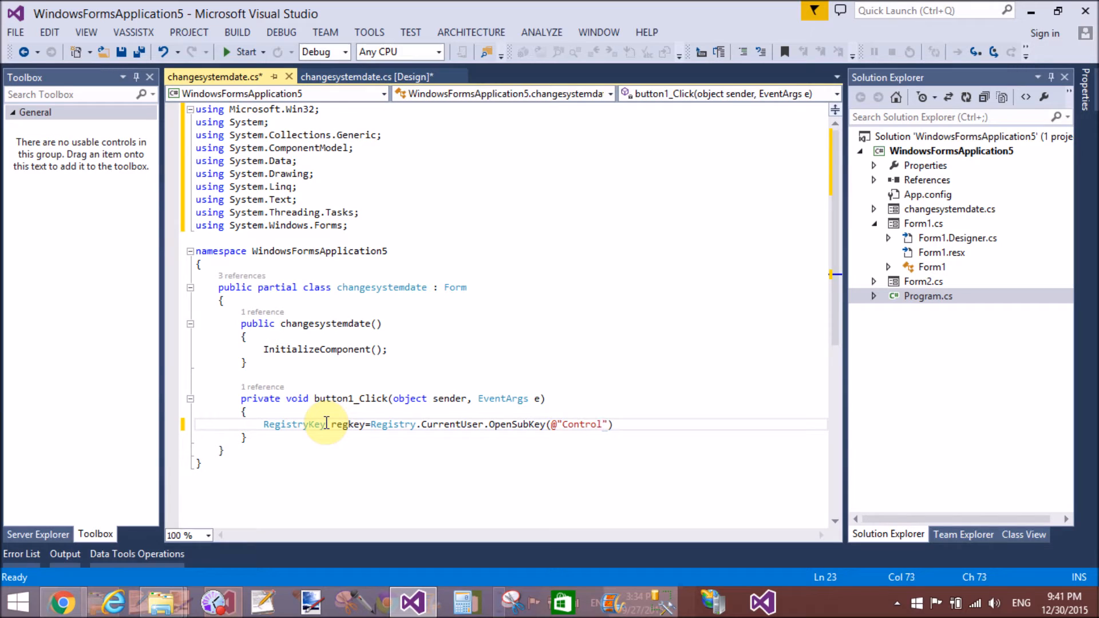
pyautogui.write('Panel')
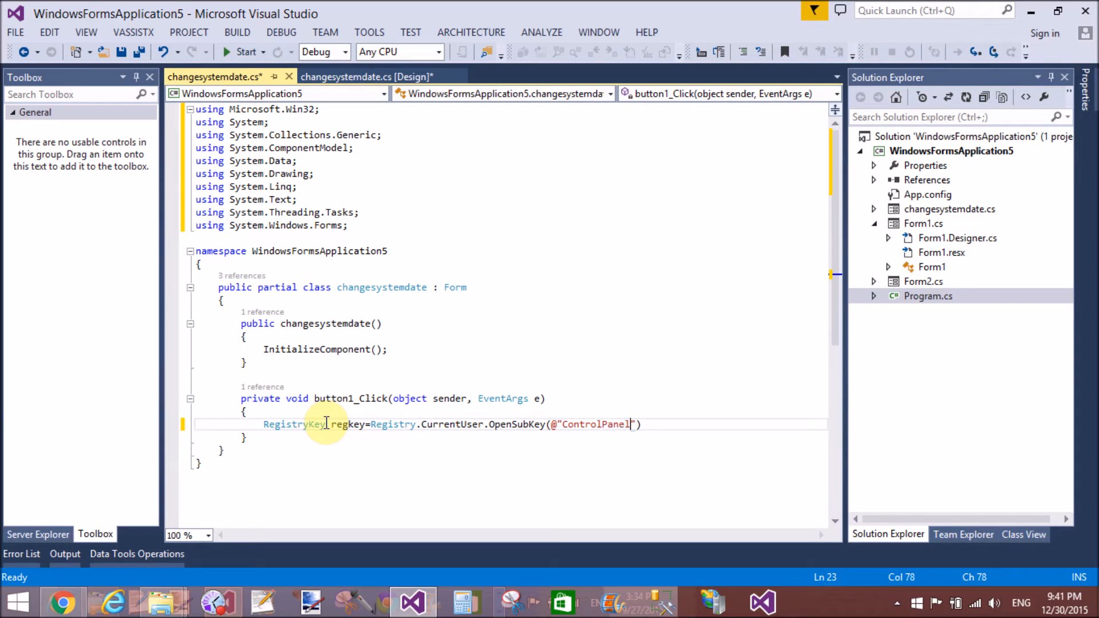
pyautogui.write('\\')
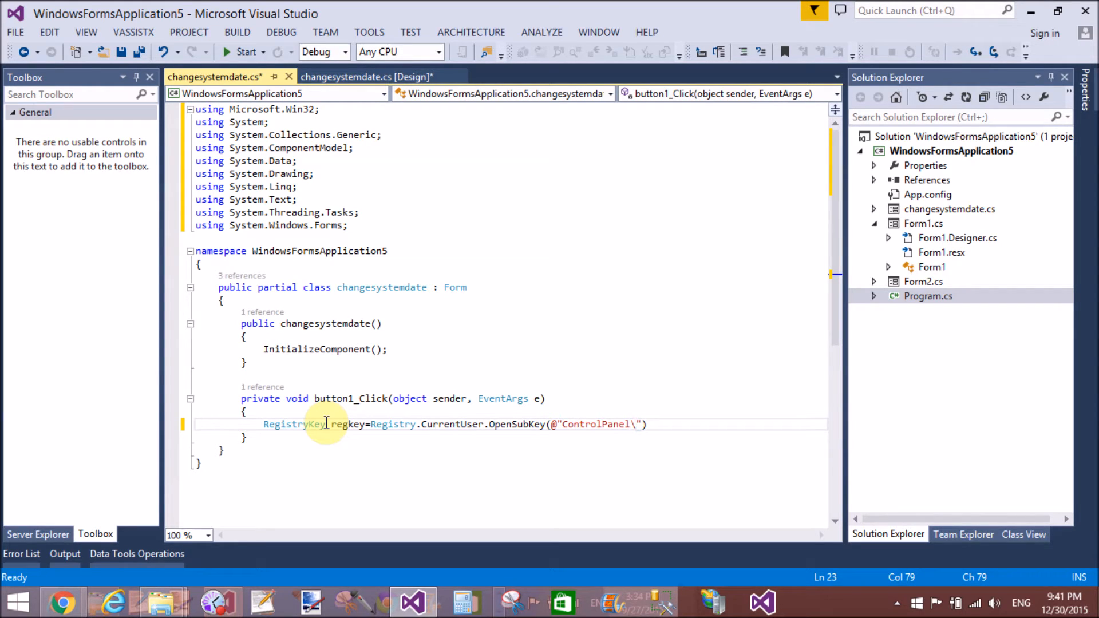
pyautogui.write('Interna')
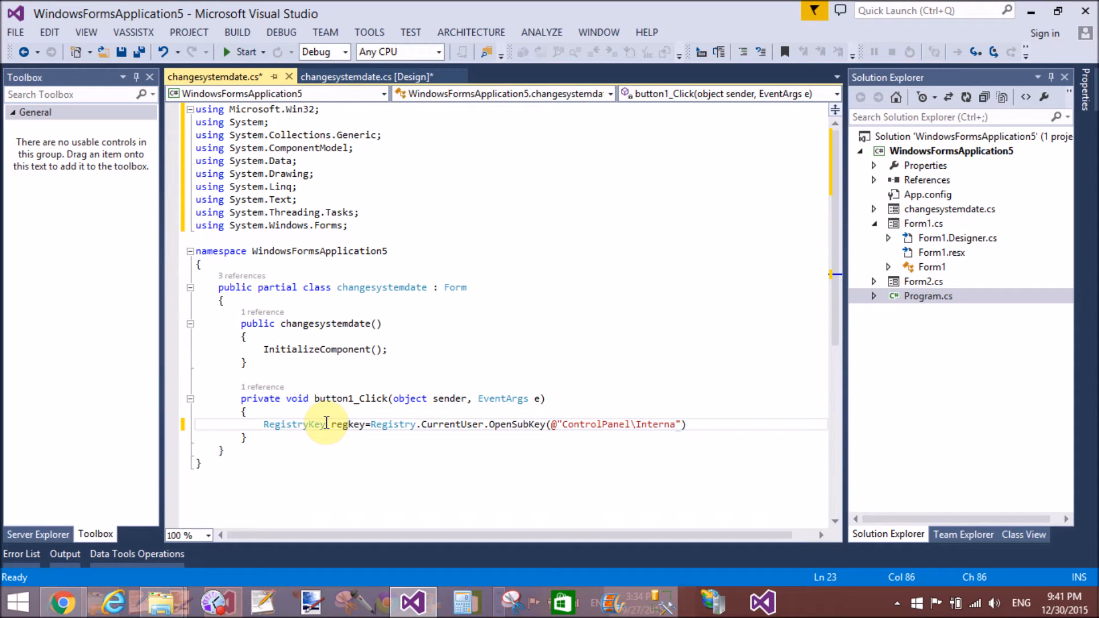
pyautogui.write('t')
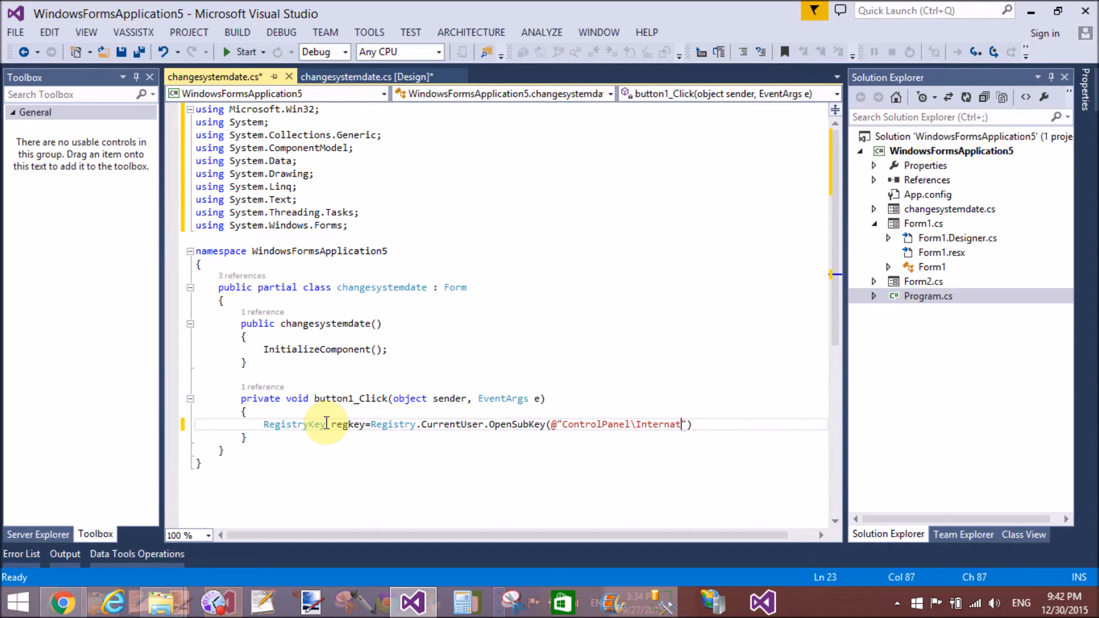
pyautogui.write('ional')
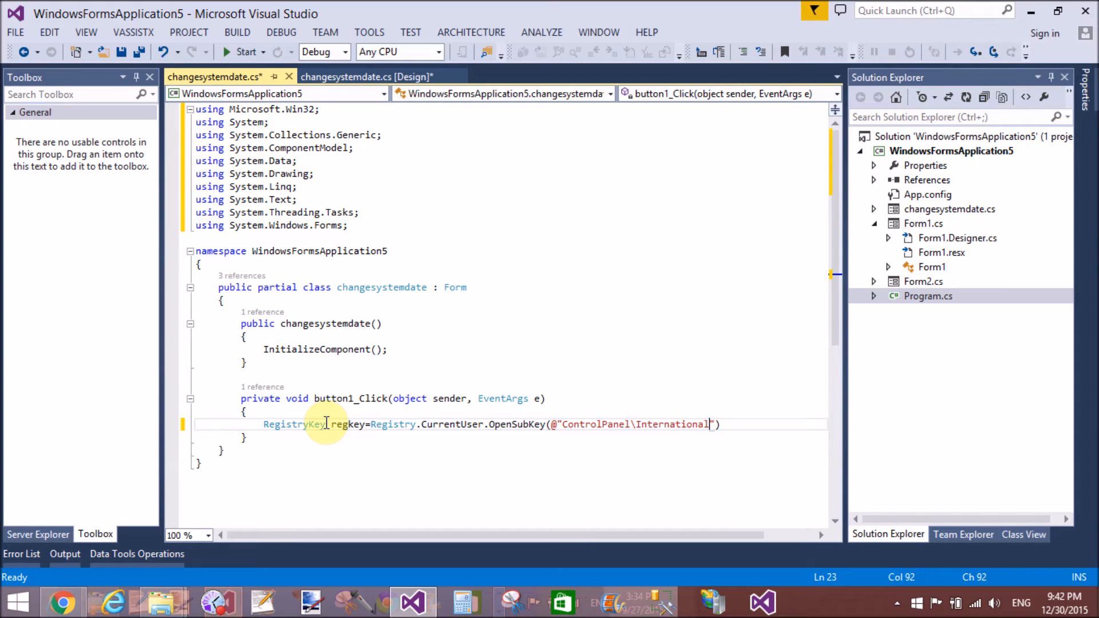
pyautogui.write(';')
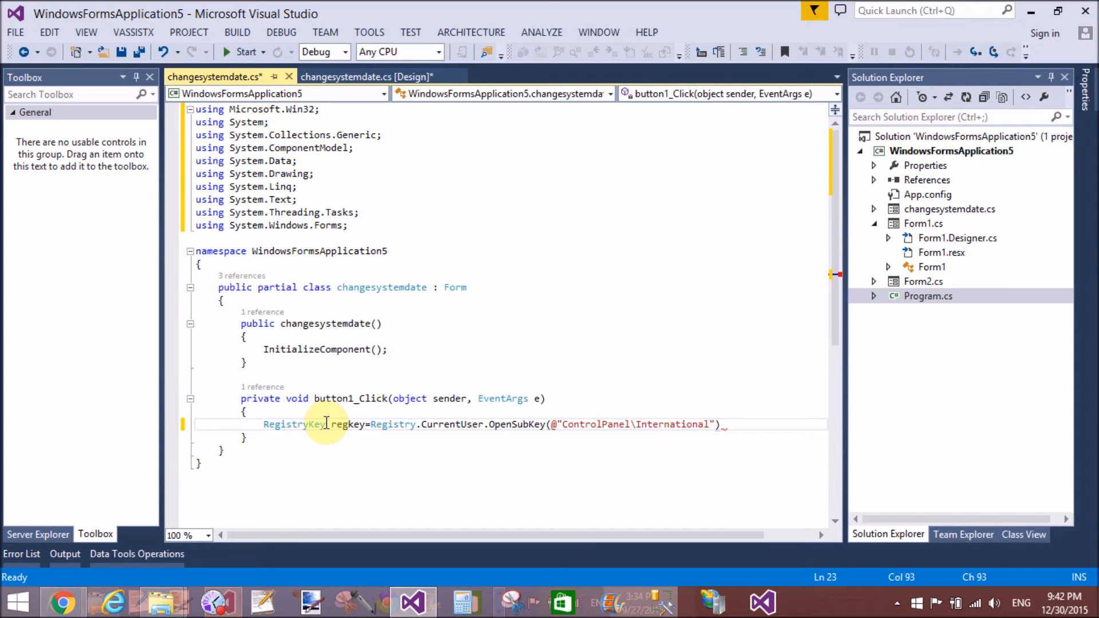
pyautogui.write(',true')
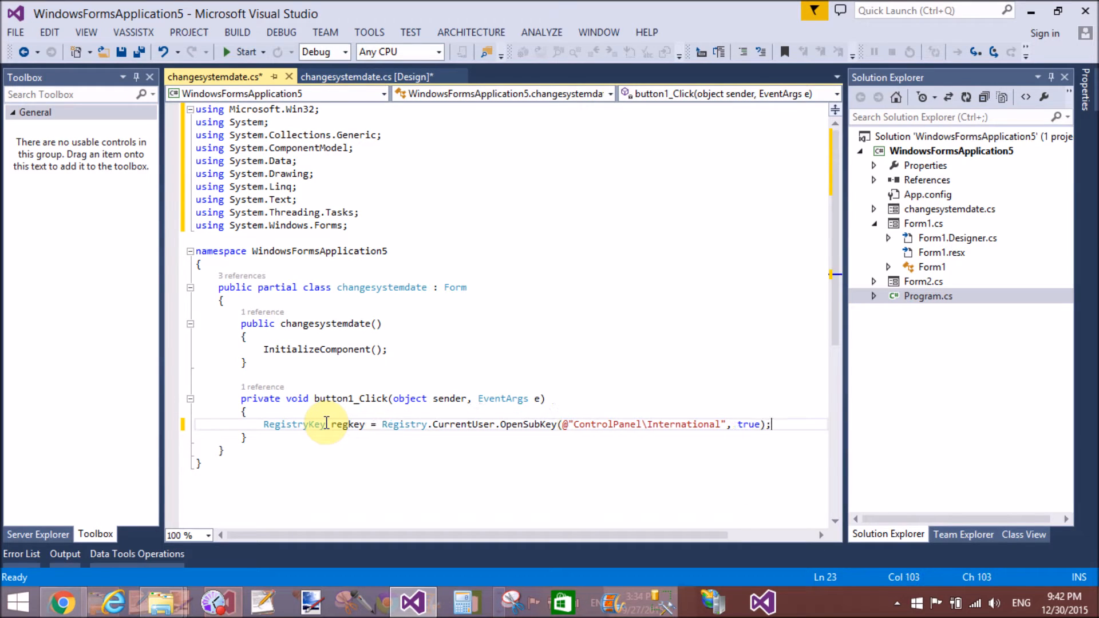
pyautogui.press('enter')
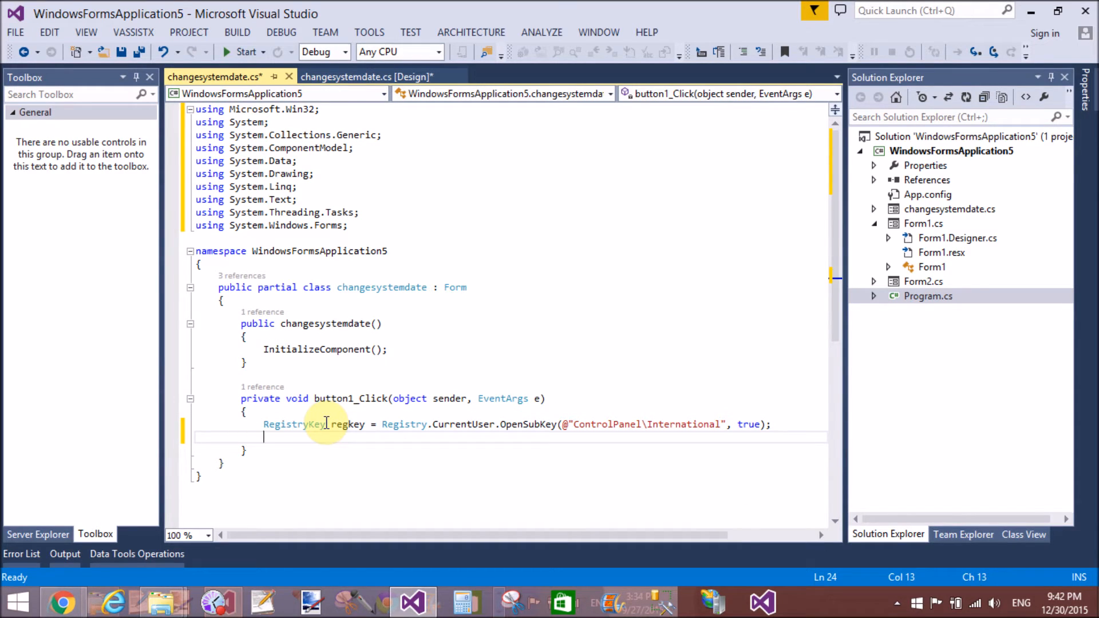
# Step: Add regkey.SetValue("sShortDate", "10/12/87"); on the next line
pyautogui.write('regkey')
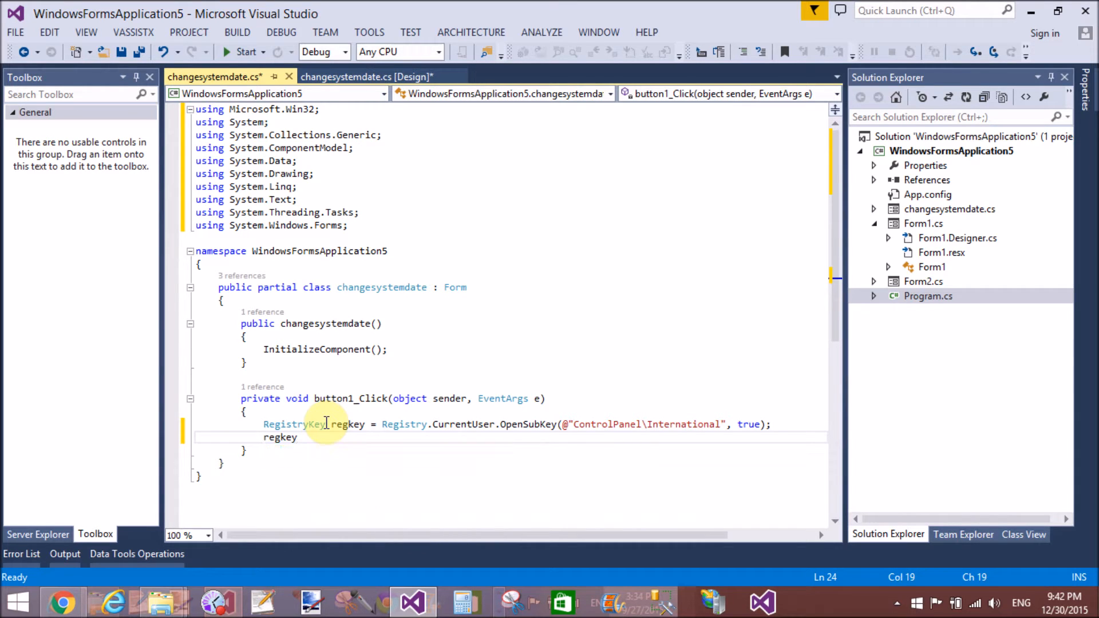
pyautogui.write('.set')
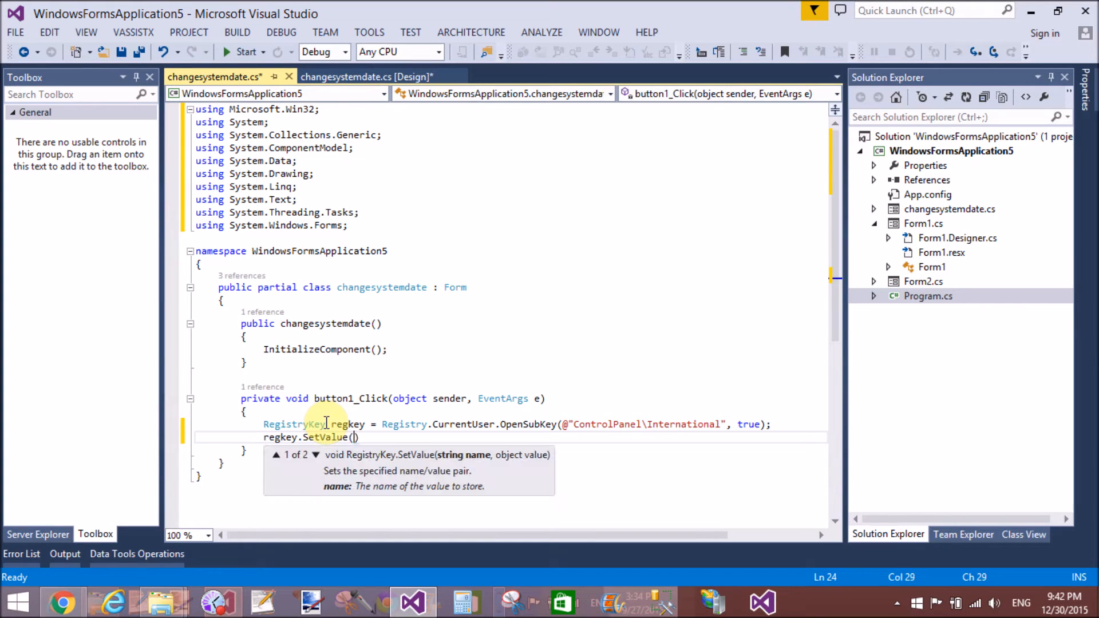
pyautogui.write('""')
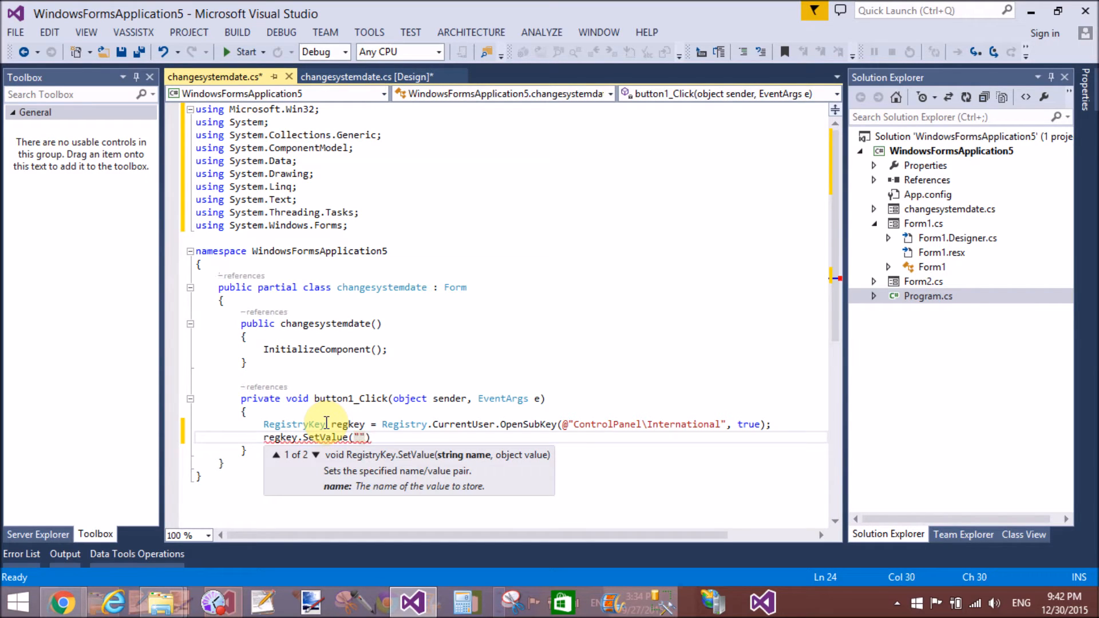
pyautogui.write('s')
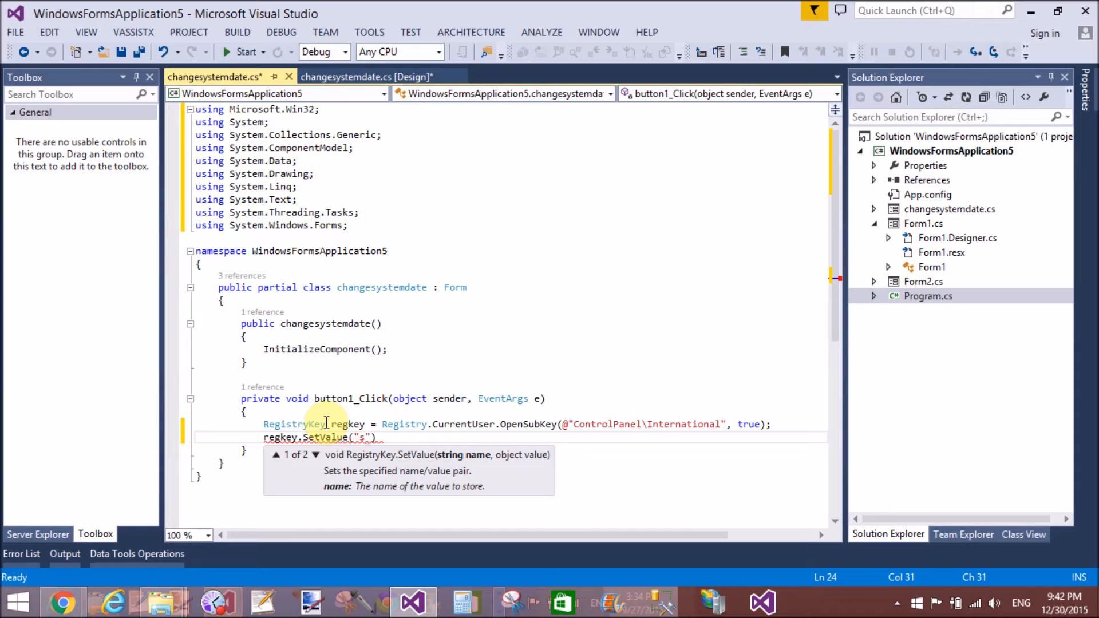
pyautogui.write('s')
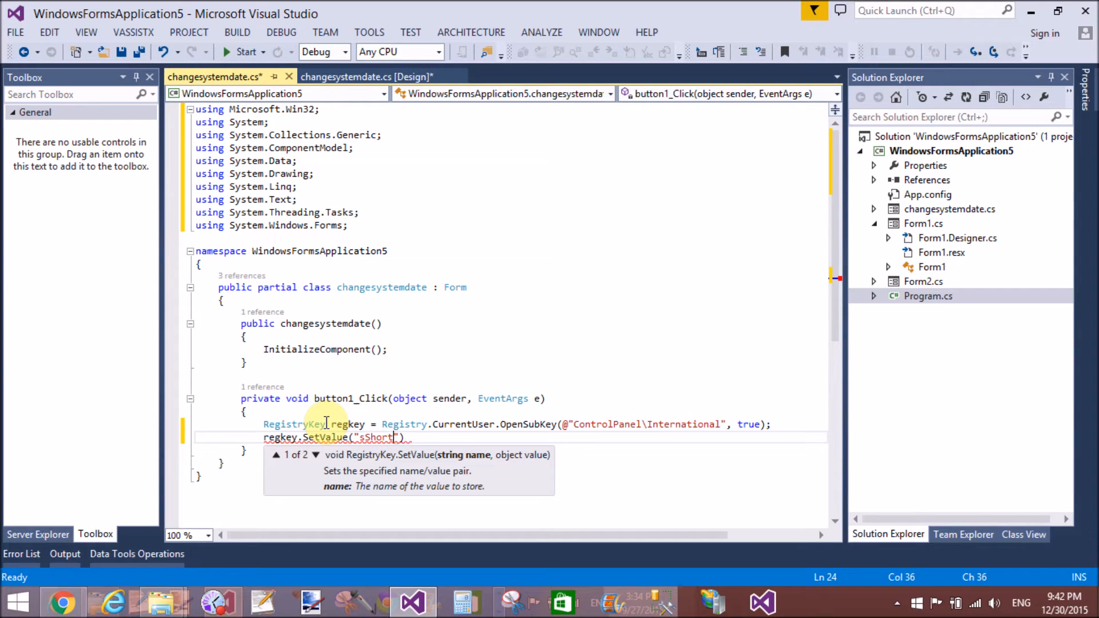
pyautogui.write('Date')
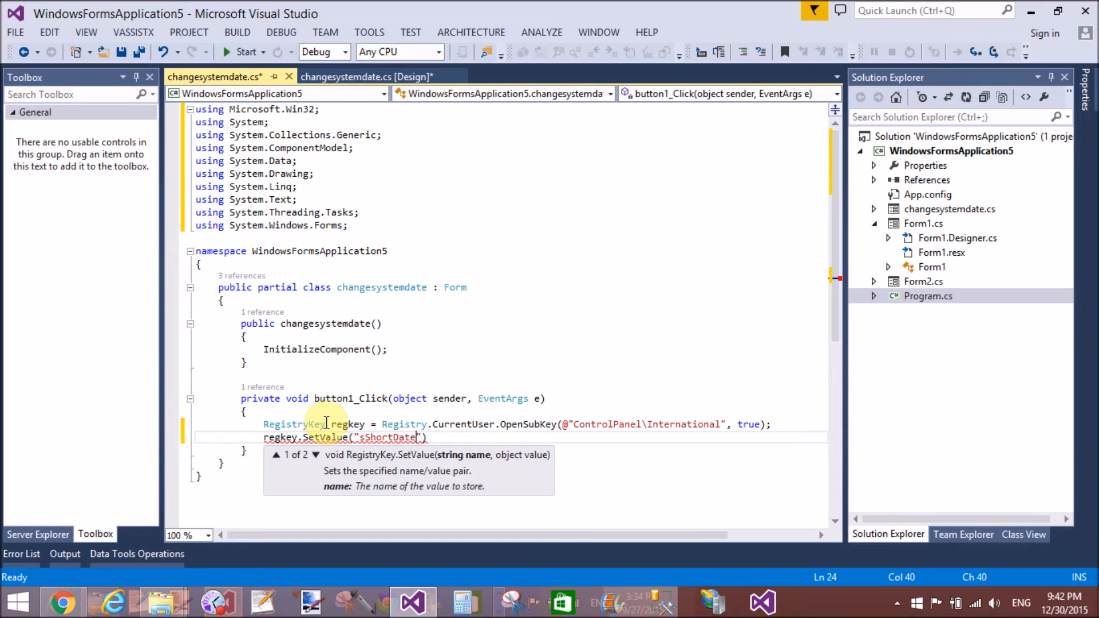
pyautogui.write(',')
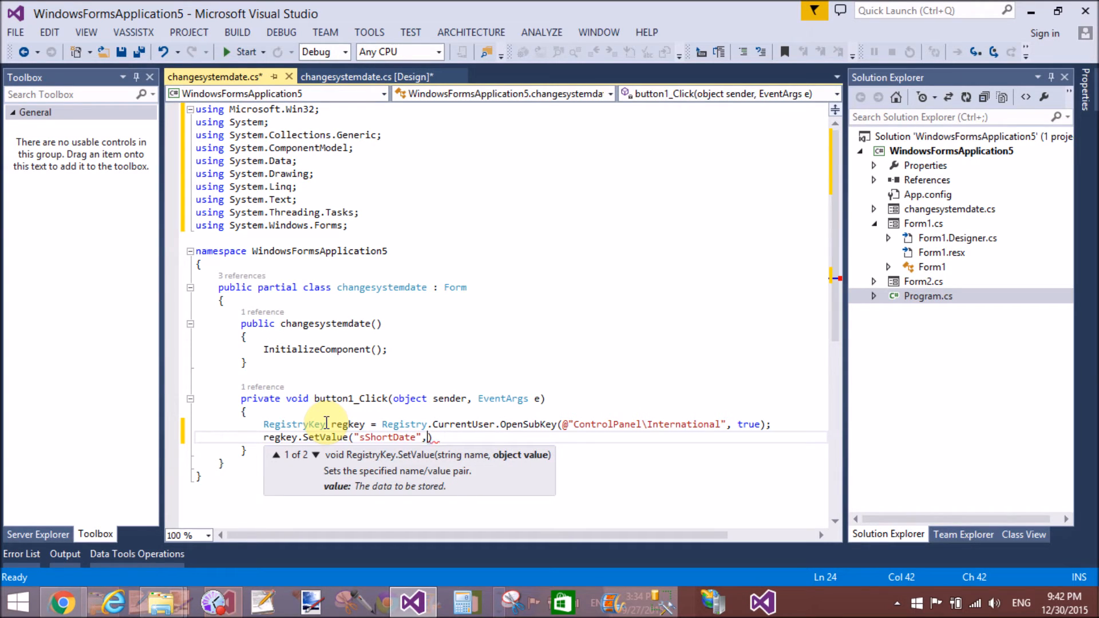
pyautogui.write('"')
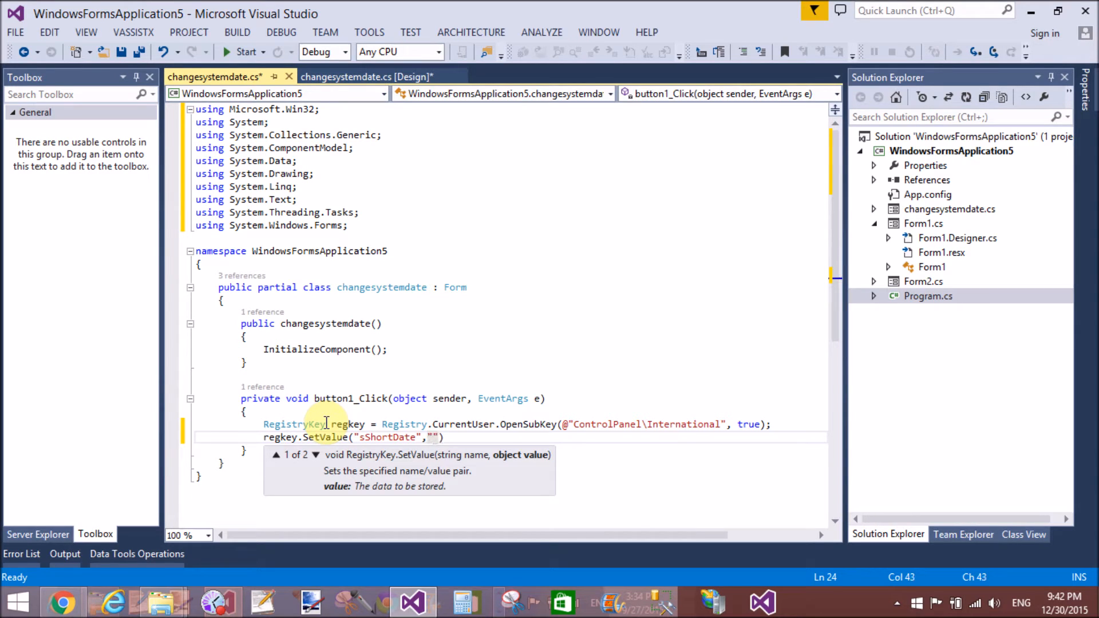
pyautogui.write('1')
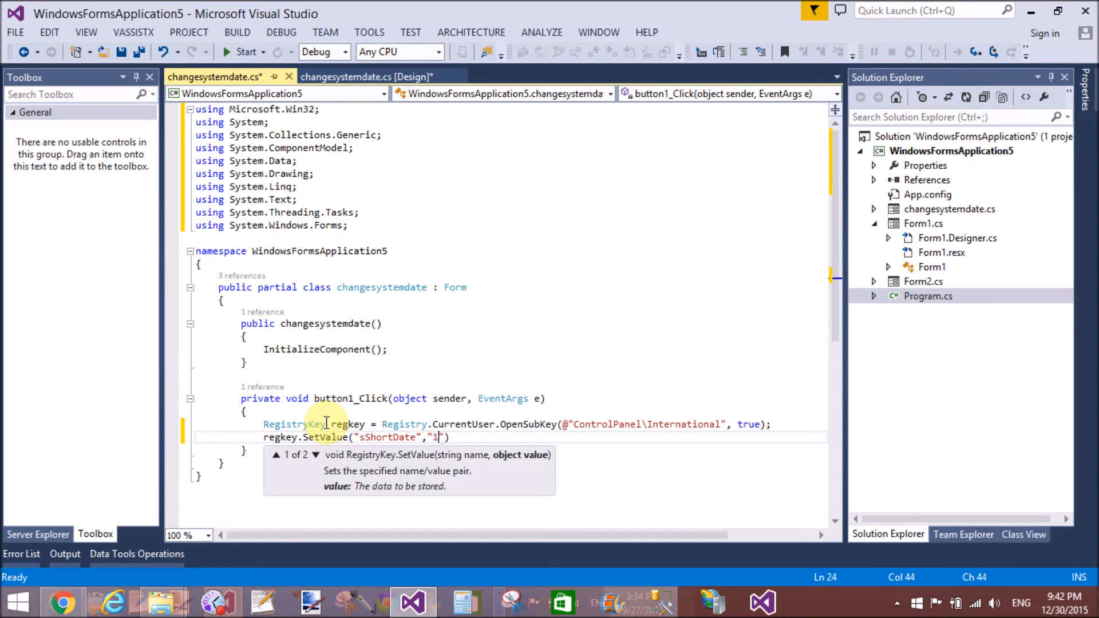
pyautogui.write('0')
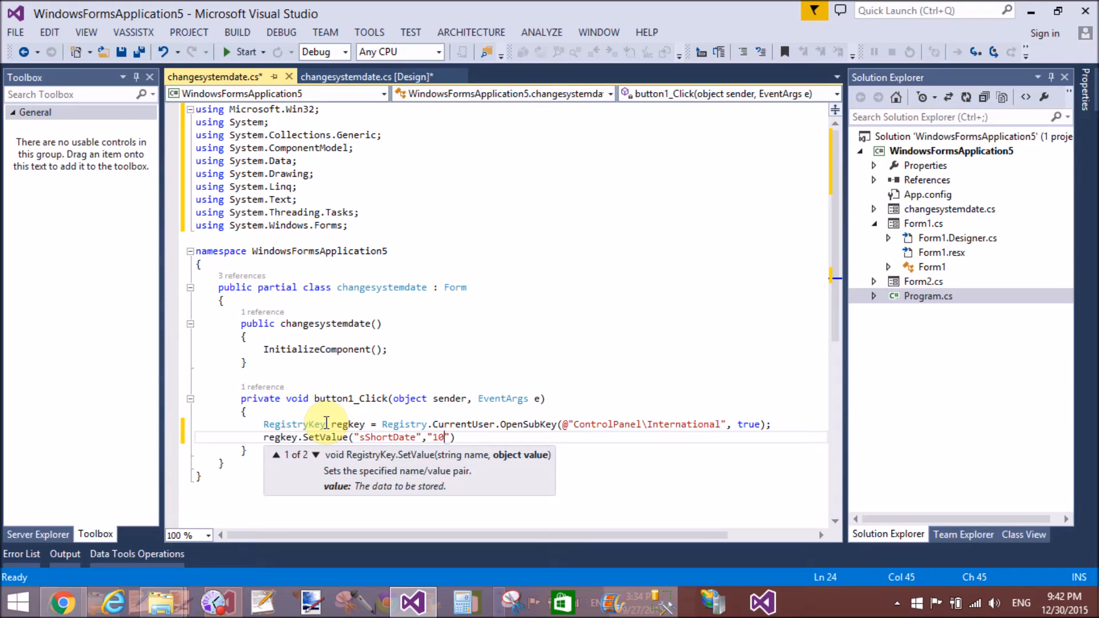
pyautogui.write('/')
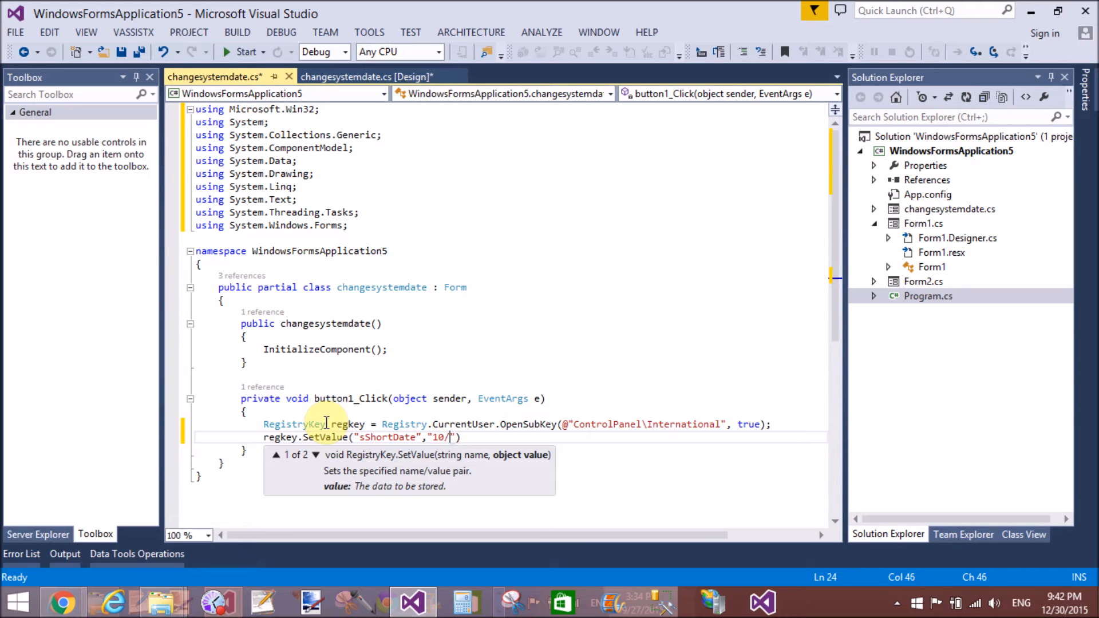
pyautogui.write('0')
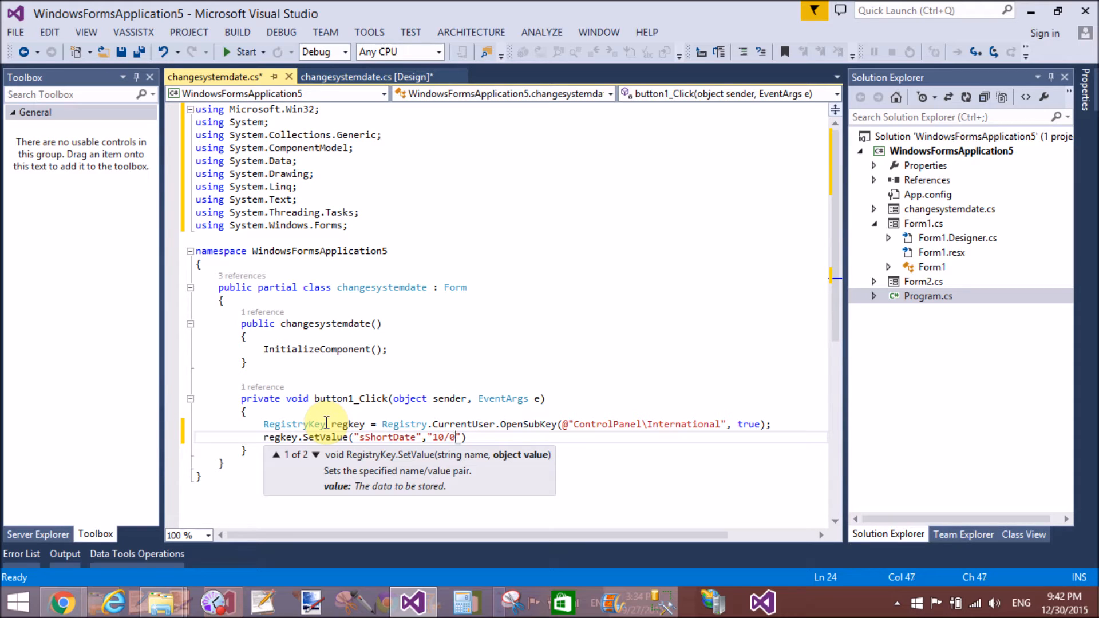
pyautogui.write('12/')
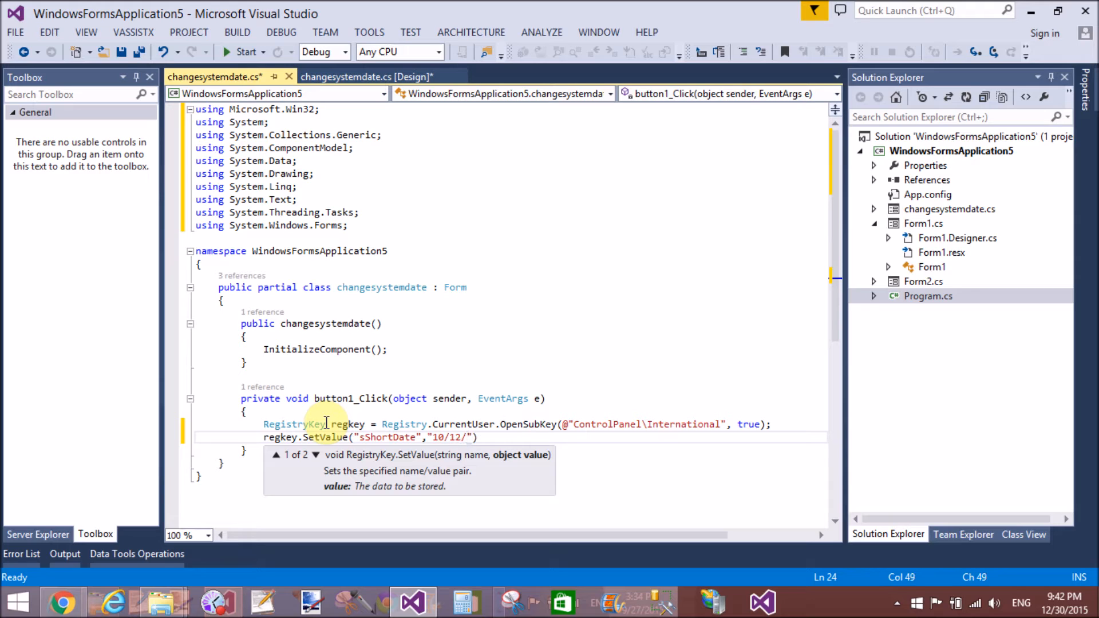
pyautogui.write('2016')
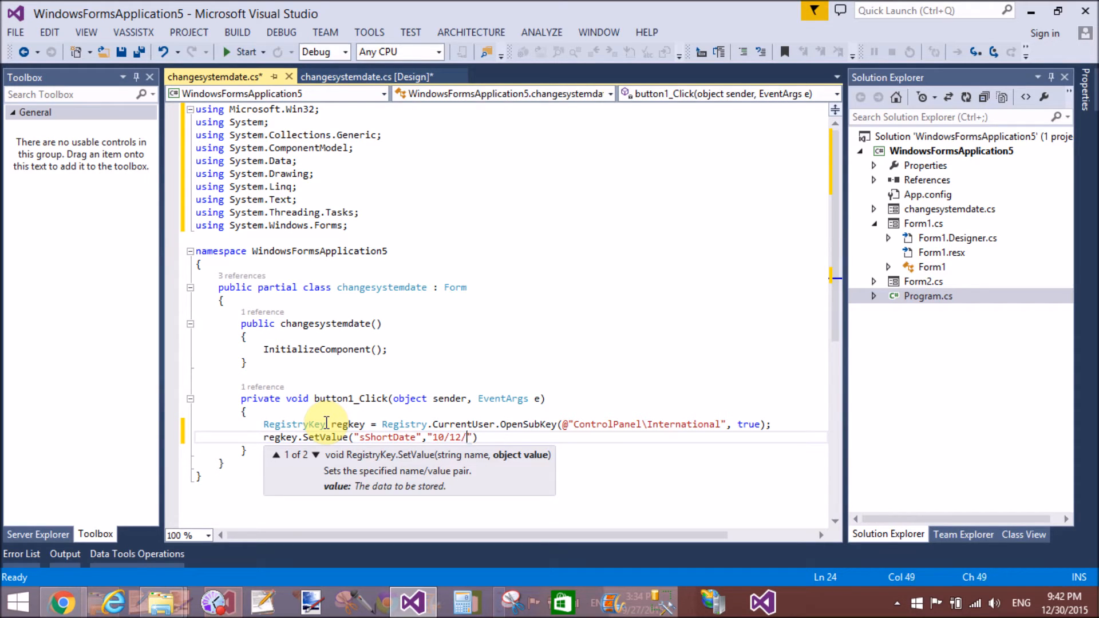
pyautogui.write('1')
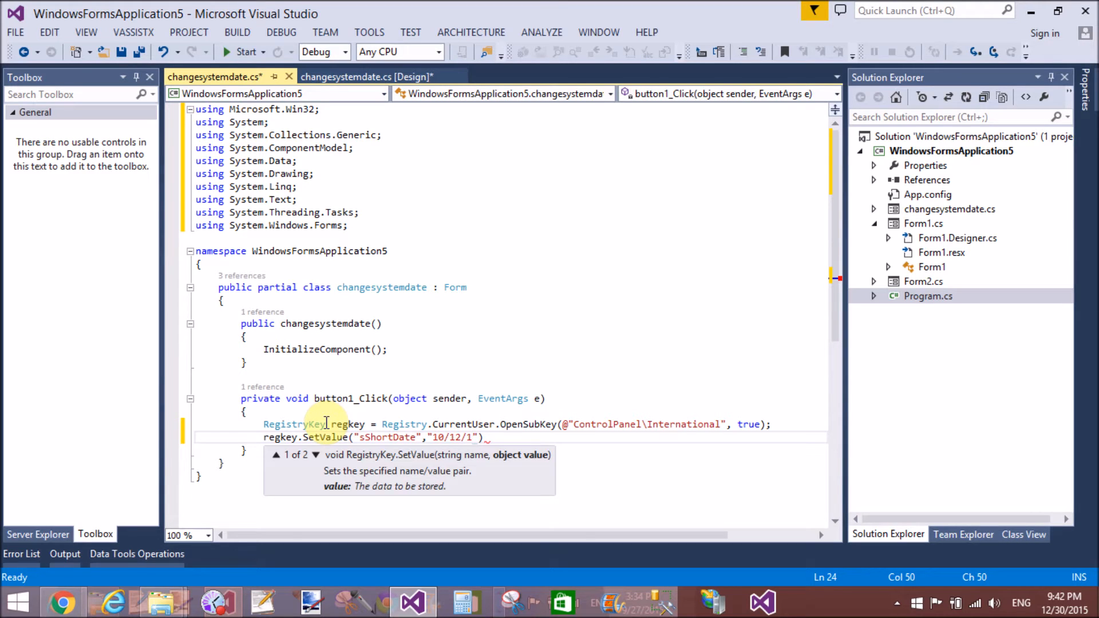
pyautogui.press('Backspace')
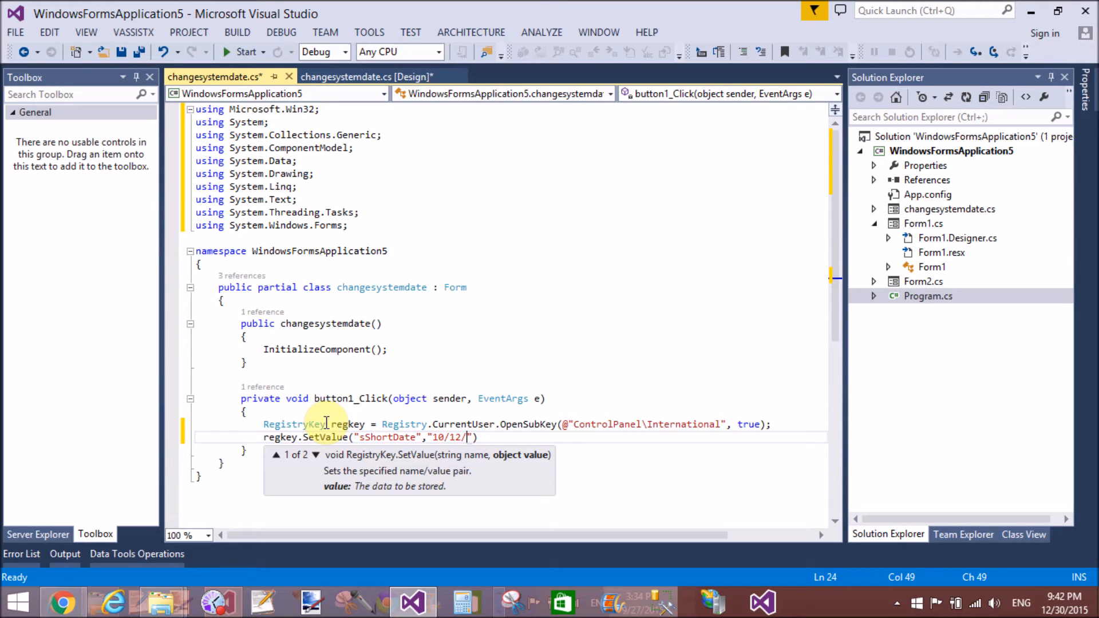
pyautogui.write('87')
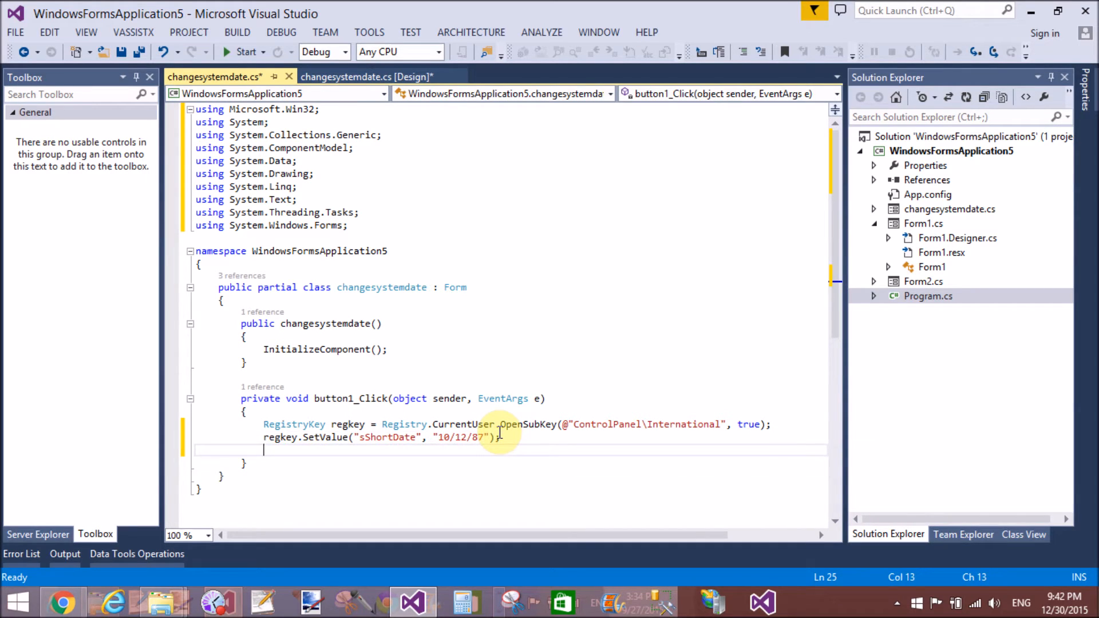
# Step: Add regkey.SetValue("sLongDate", "10/12/87"); and save the file
pyautogui.write('regkey')
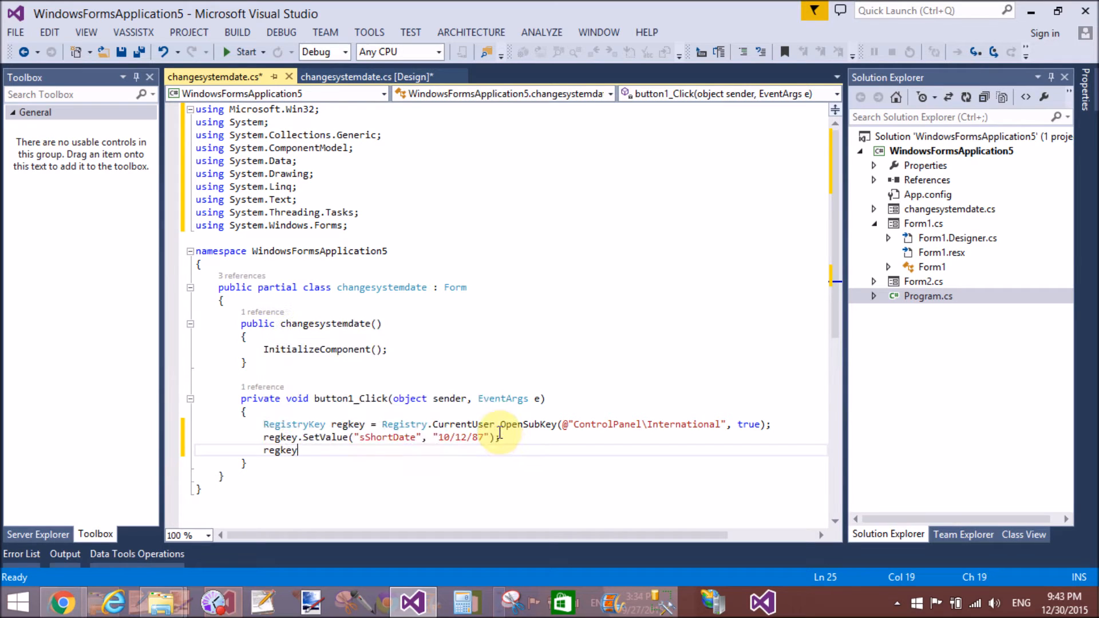
pyautogui.write('.SetValue')
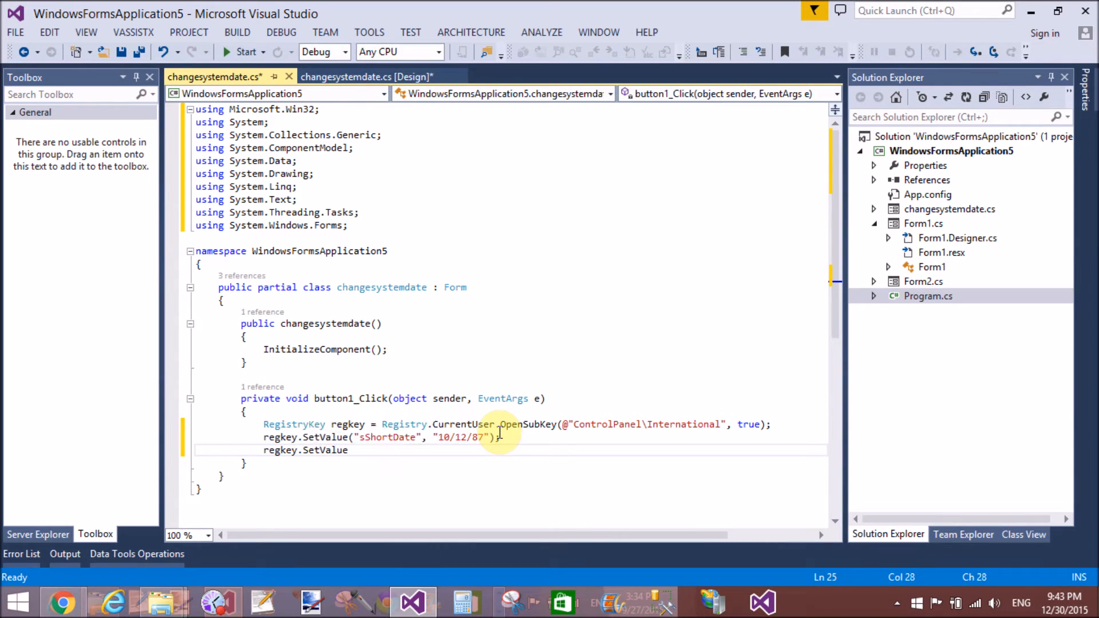
pyautogui.write('(')
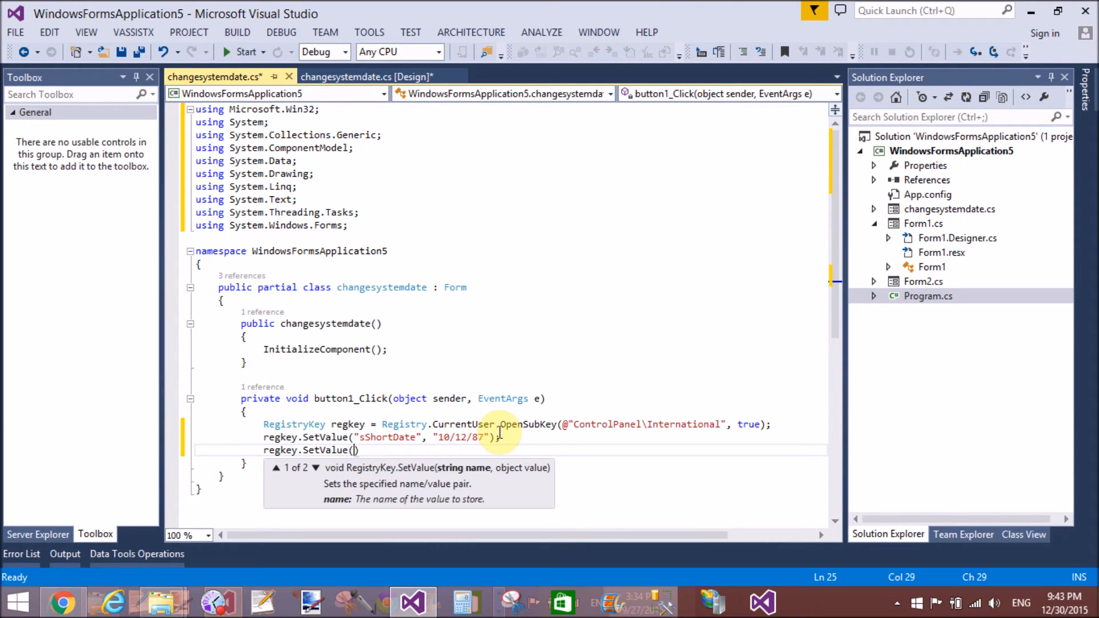
pyautogui.write('@"')
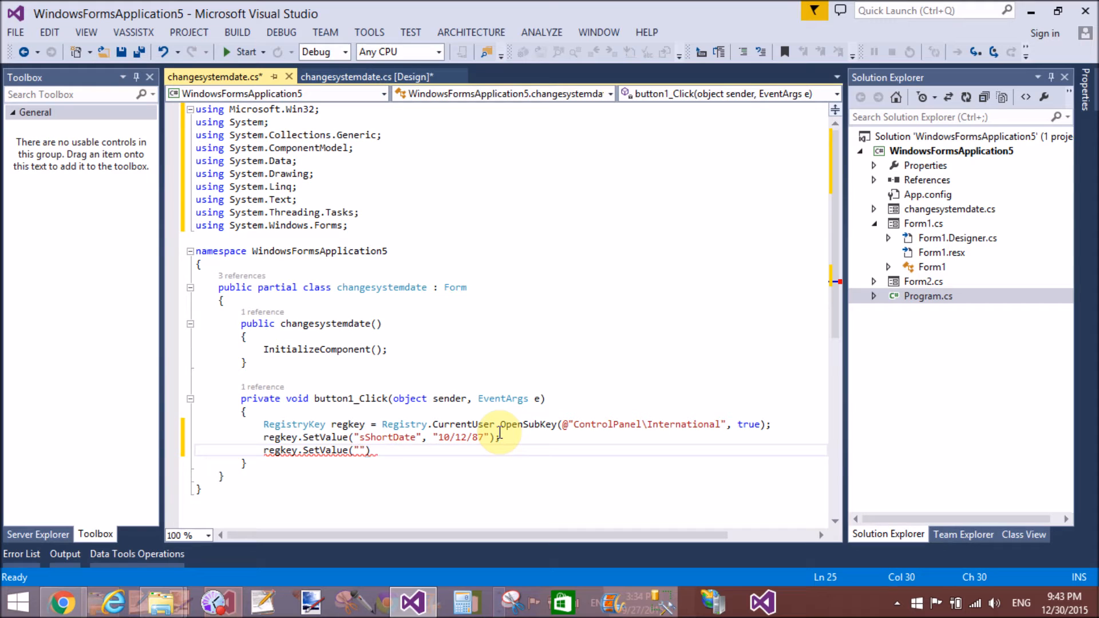
pyautogui.write('L')
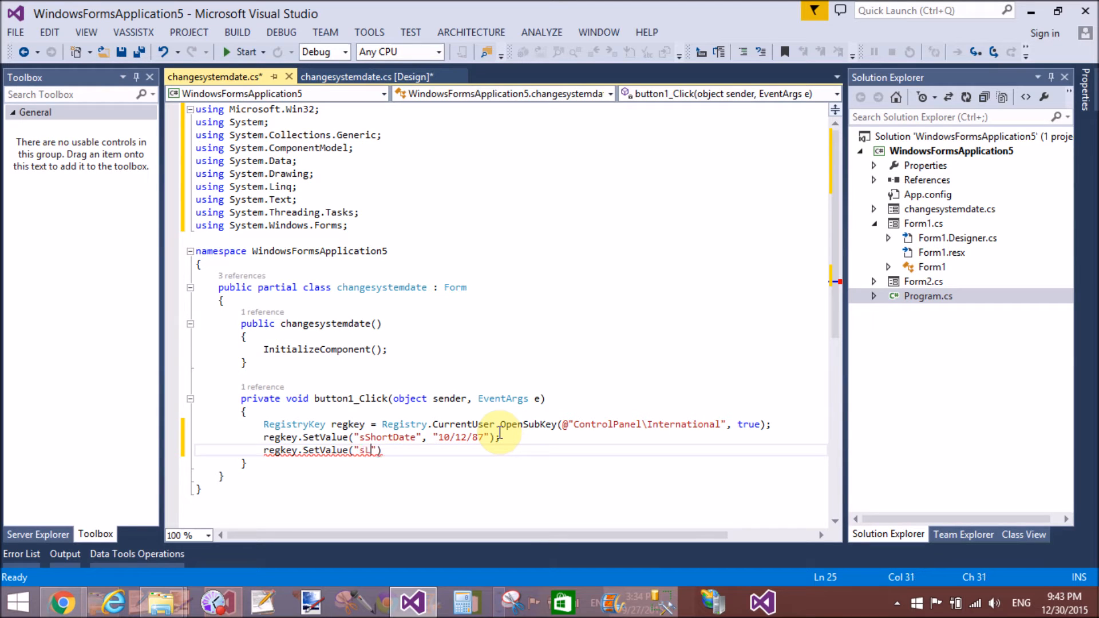
pyautogui.write('ongDate","')
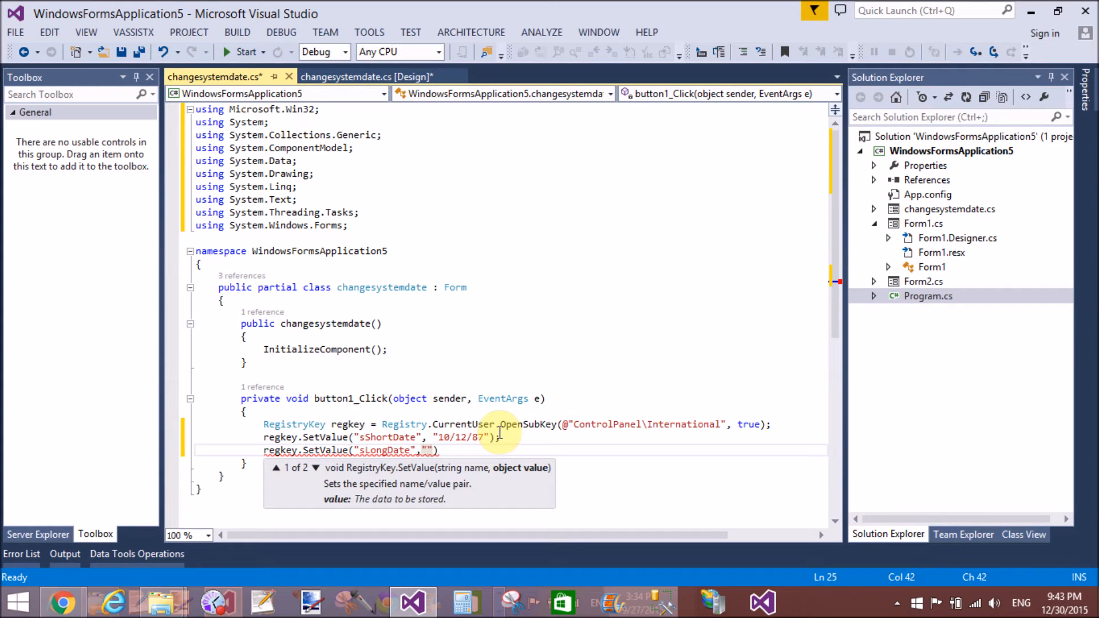
pyautogui.write('1')
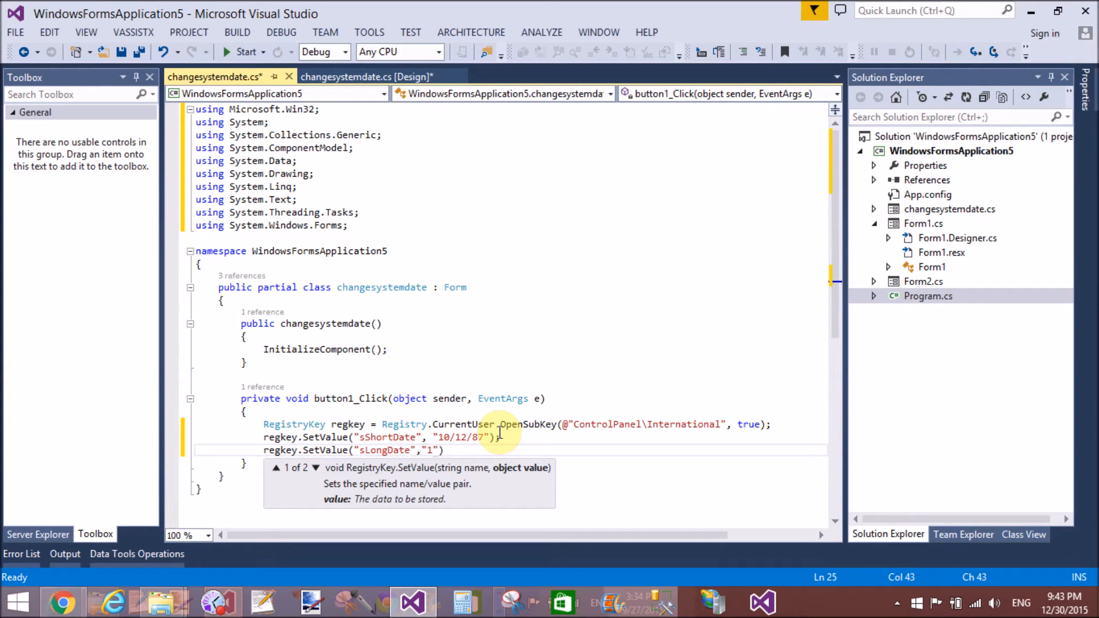
pyautogui.write('10/12')
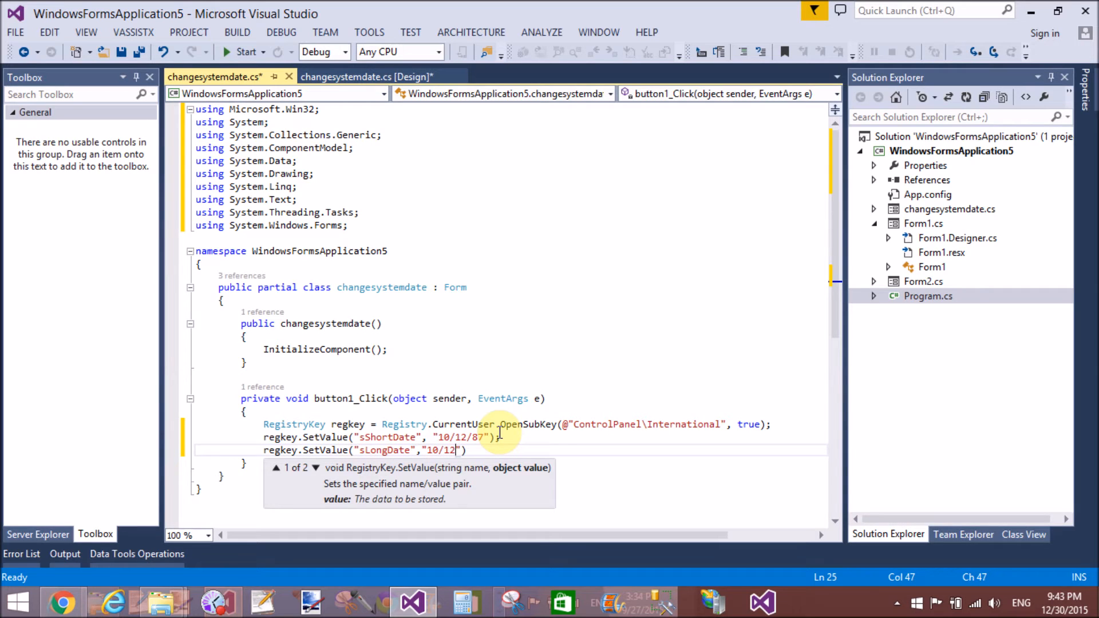
pyautogui.write('/87')
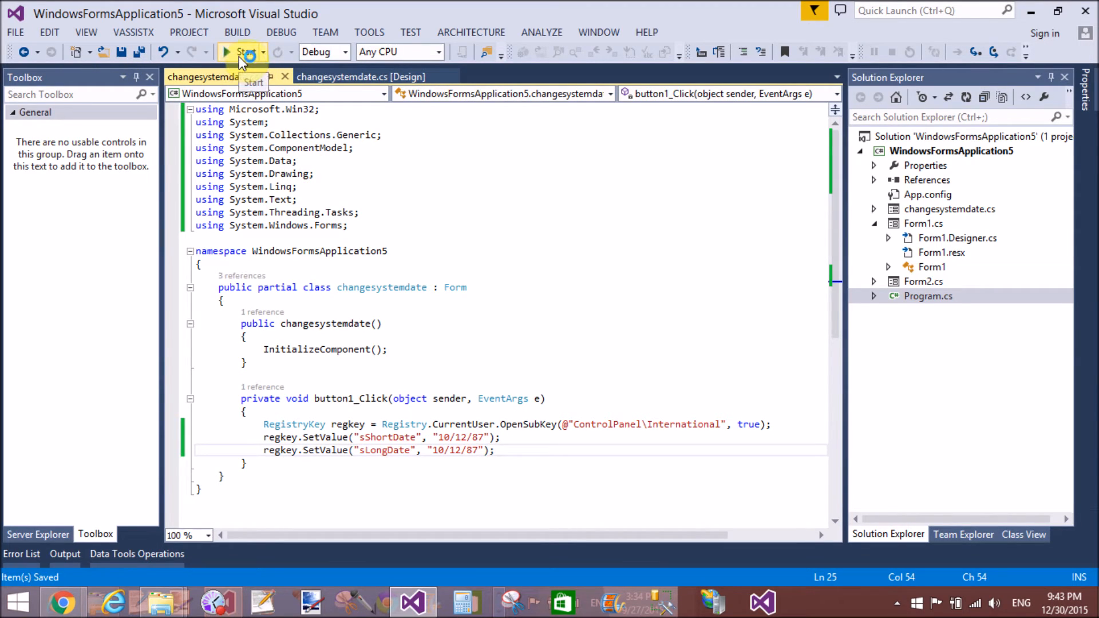
# Step: Build and run the project, then press Change System Date Format in the running form
pyautogui.click(244, 52)
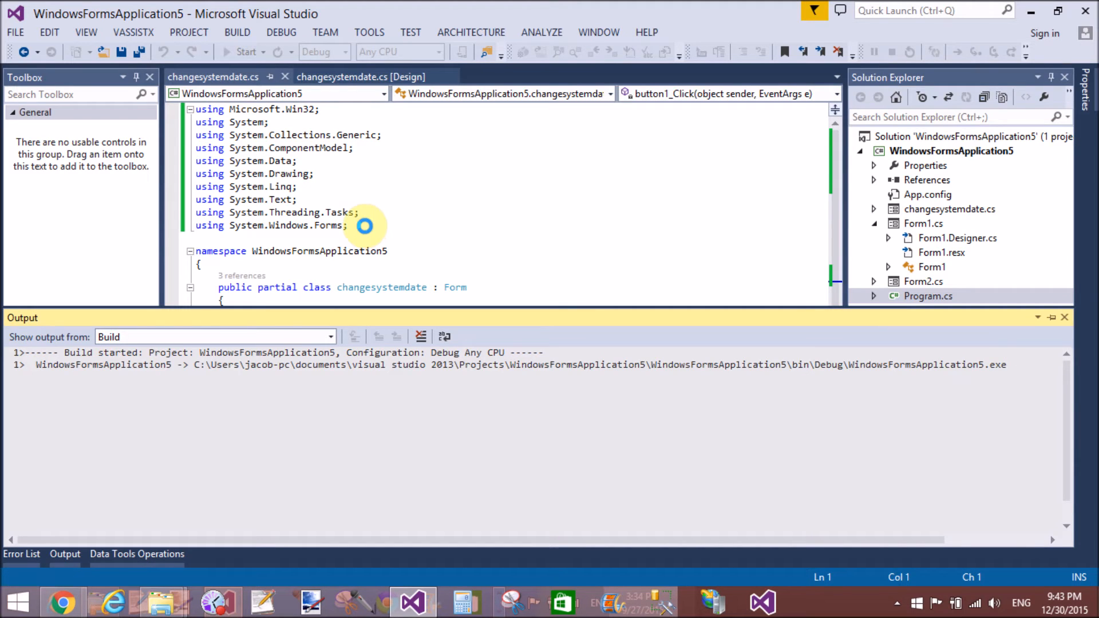
pyautogui.click(244, 51)
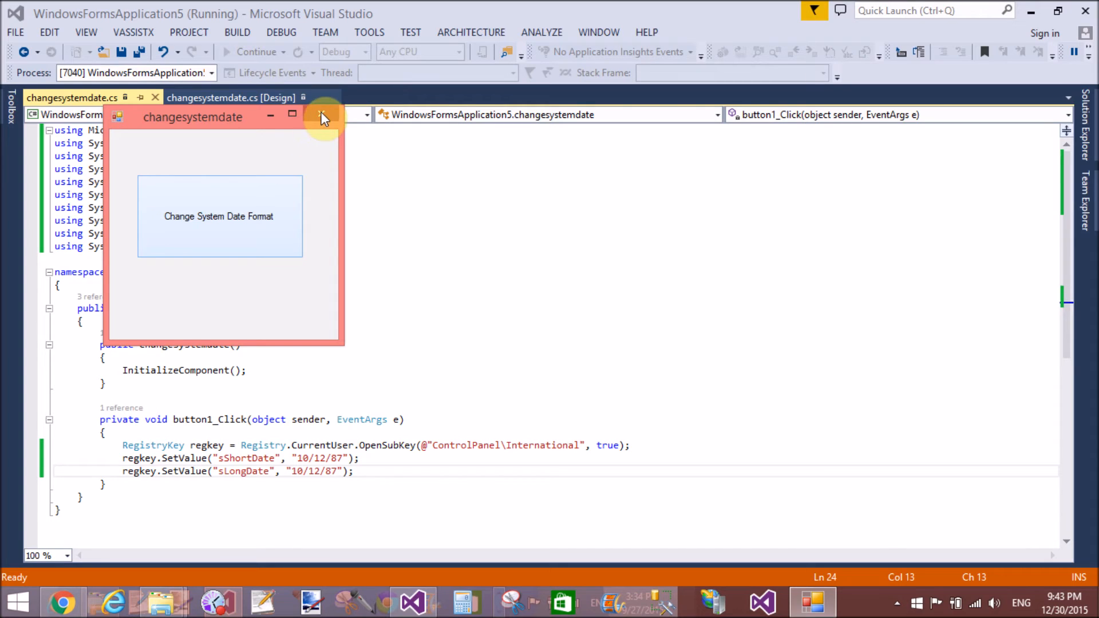
pyautogui.click(322, 115)
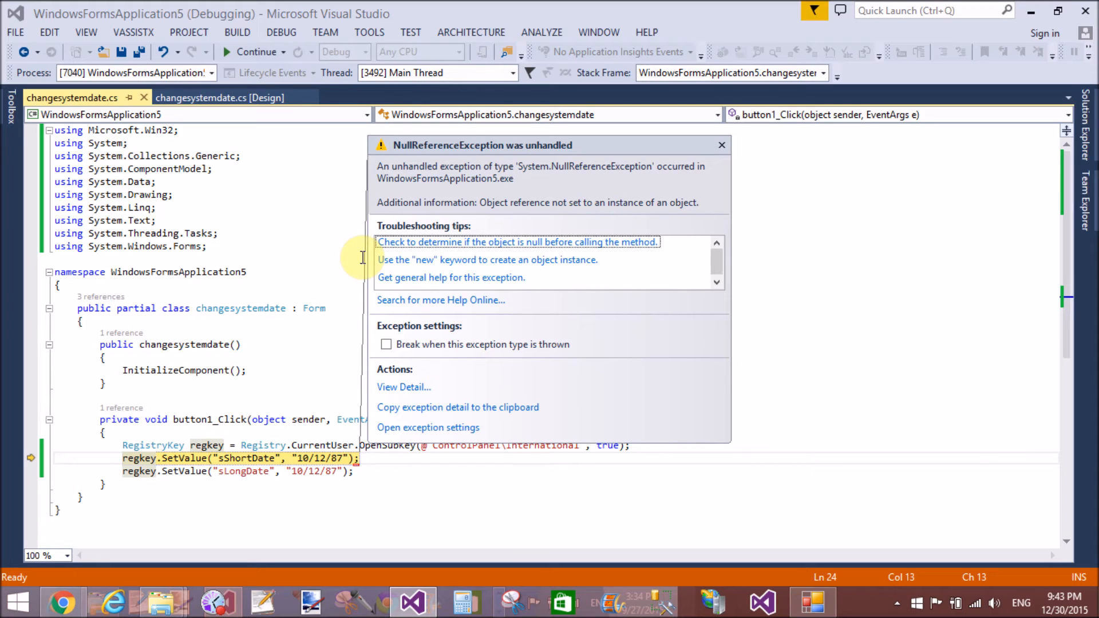
pyautogui.moveTo(547, 273)
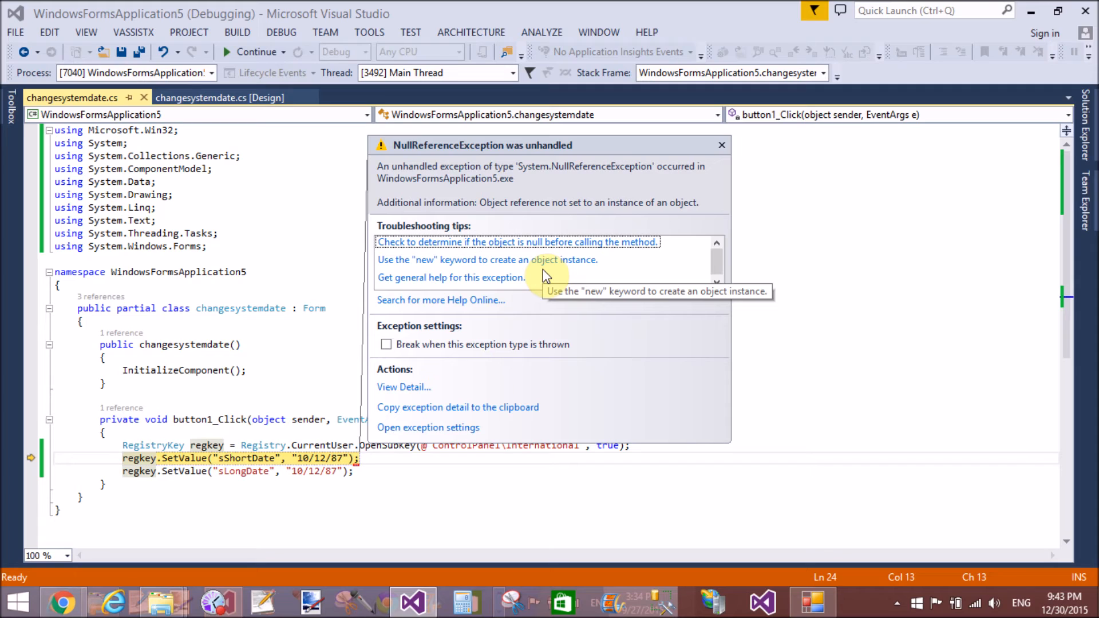
pyautogui.moveTo(547, 275)
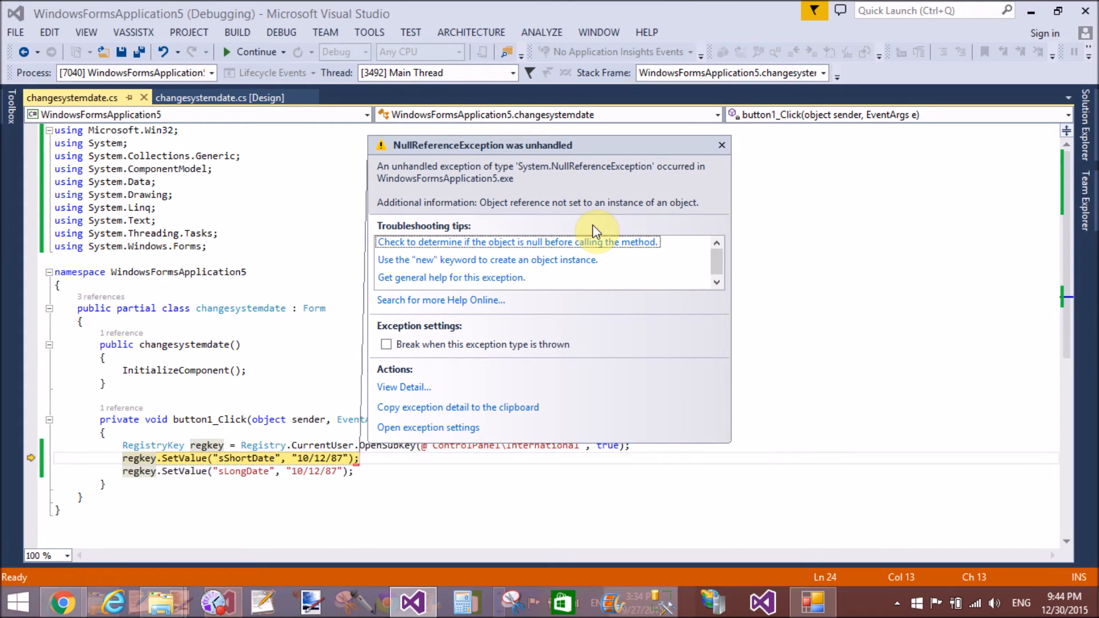
pyautogui.moveTo(700, 174)
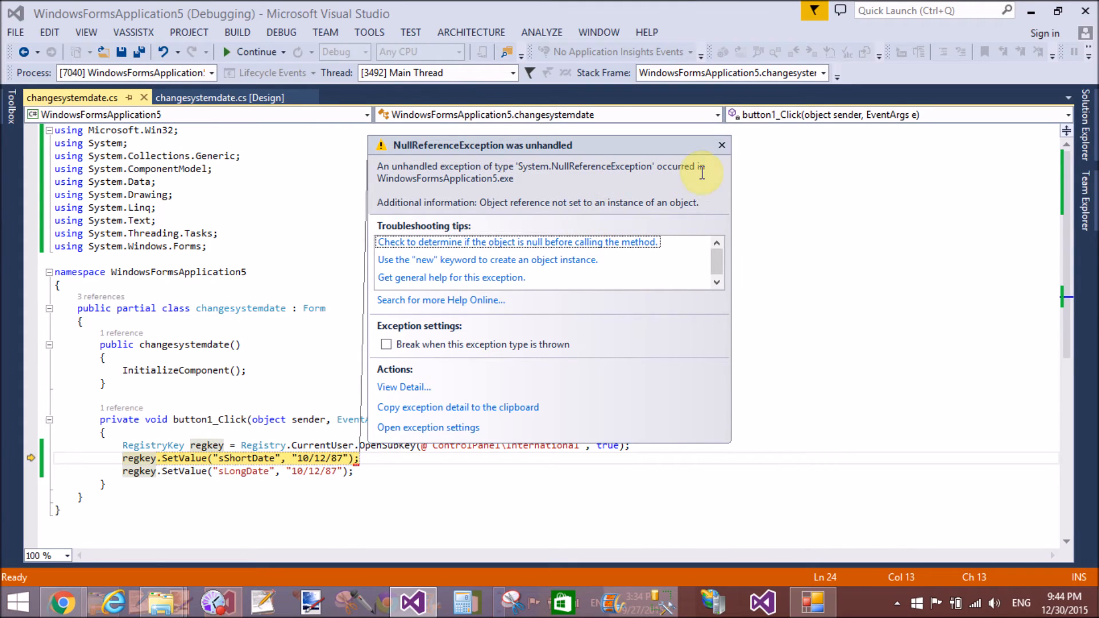
# Step: Dismiss the NullReferenceException details raised on the sShortDate registry write
pyautogui.click(721, 145)
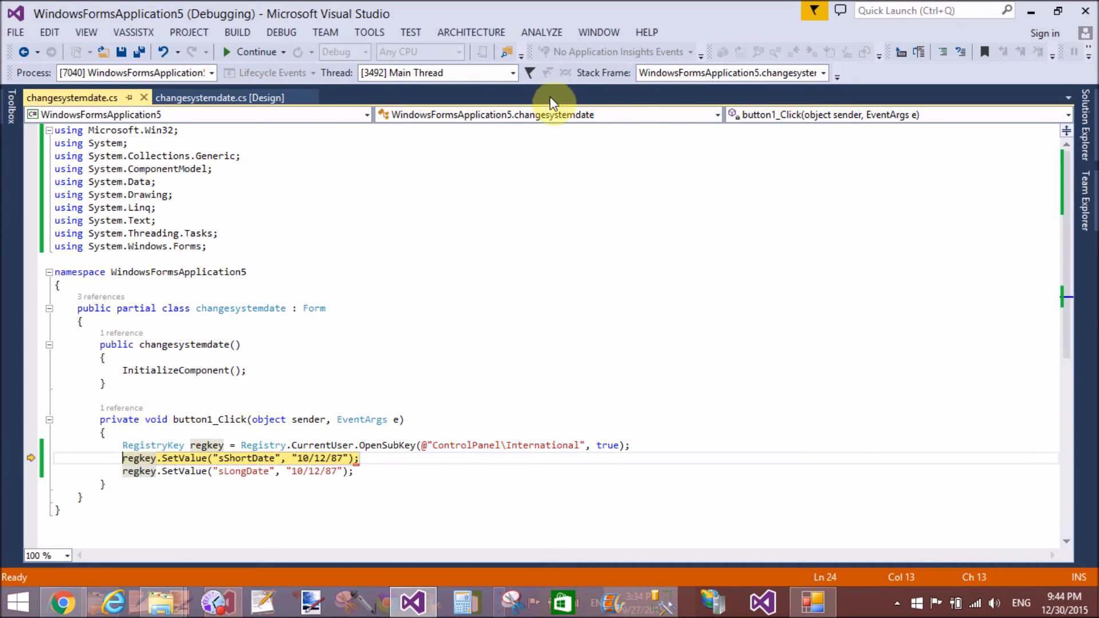
# Step: Stop the debugging session from the DEBUG menu
pyautogui.click(280, 31)
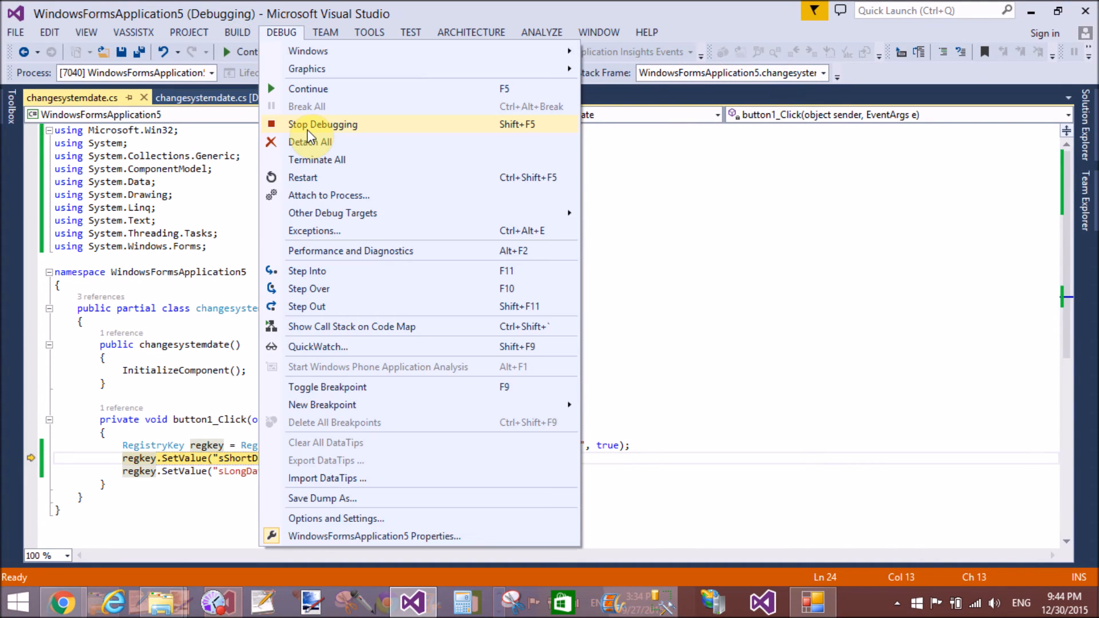
pyautogui.click(322, 124)
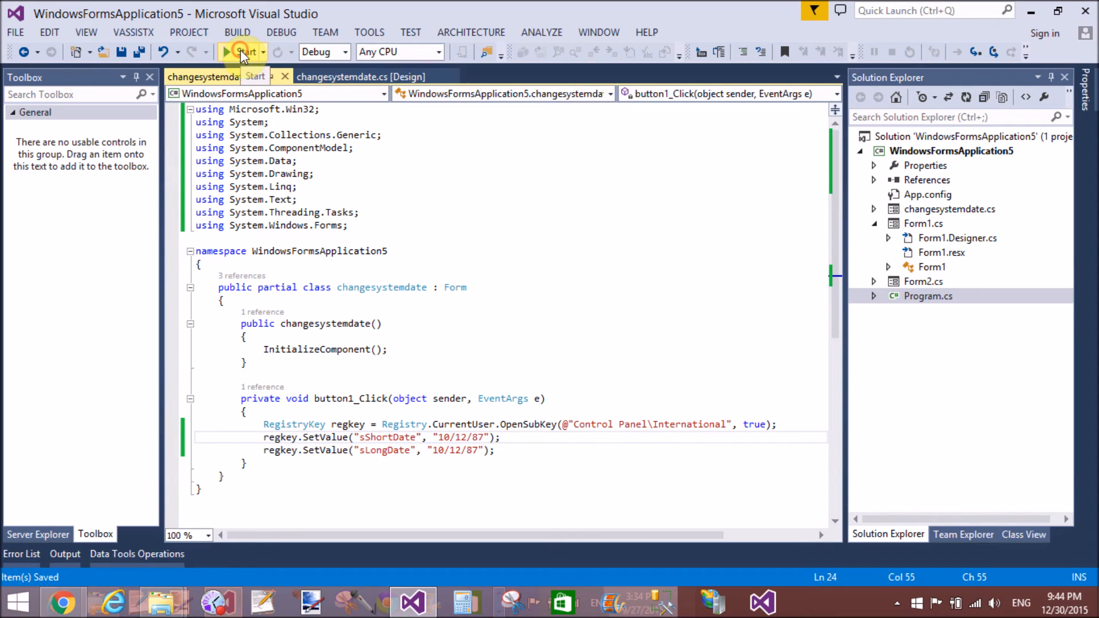
pyautogui.click(244, 52)
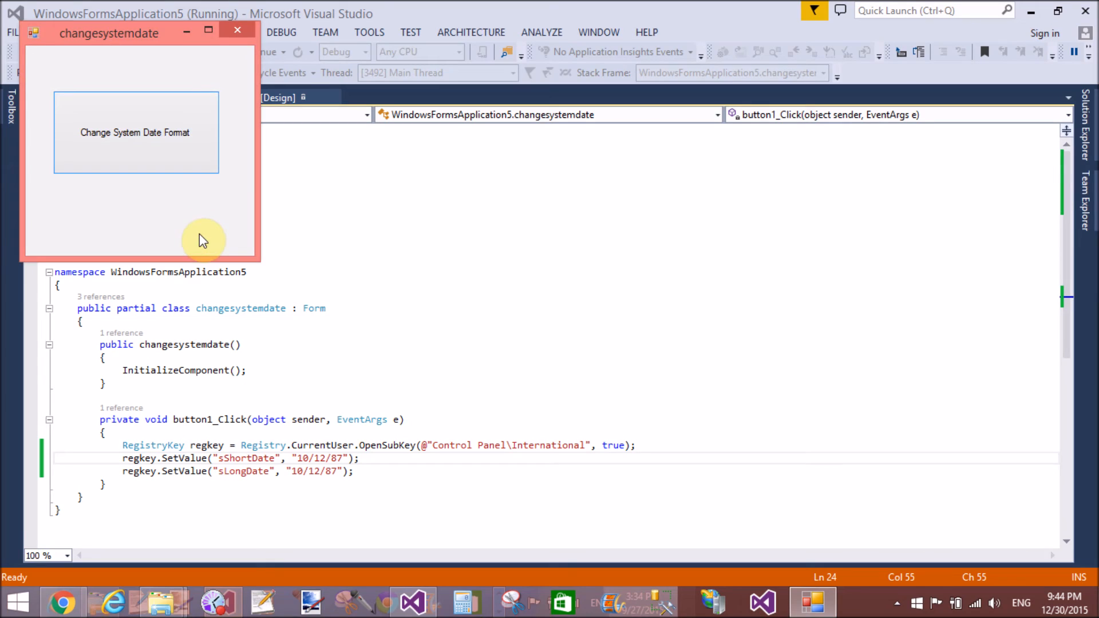
pyautogui.moveTo(350, 307)
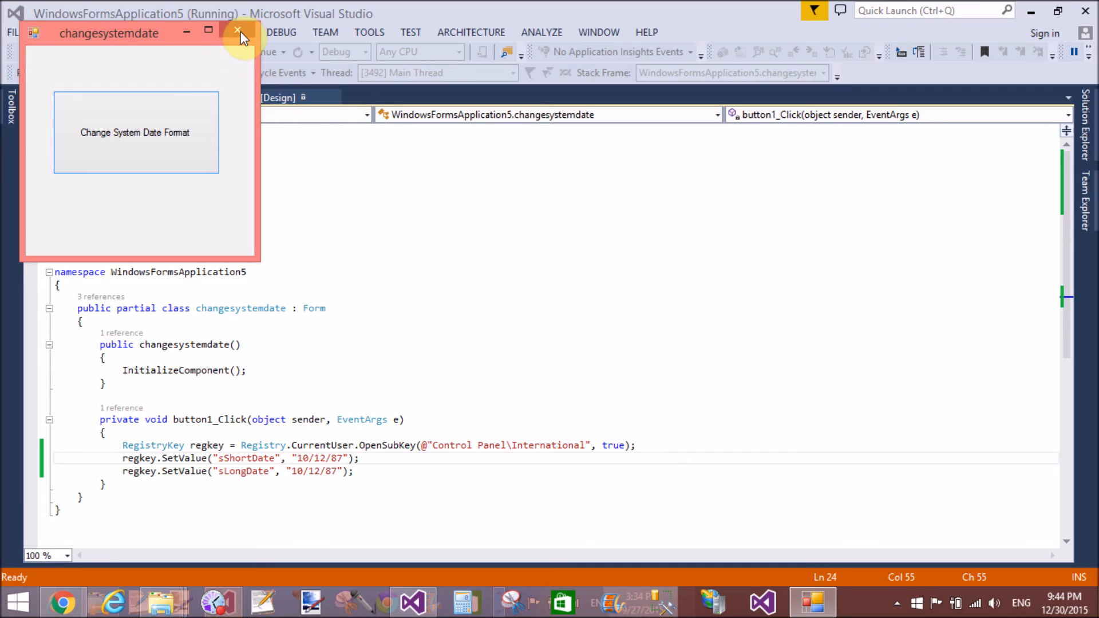
pyautogui.click(237, 32)
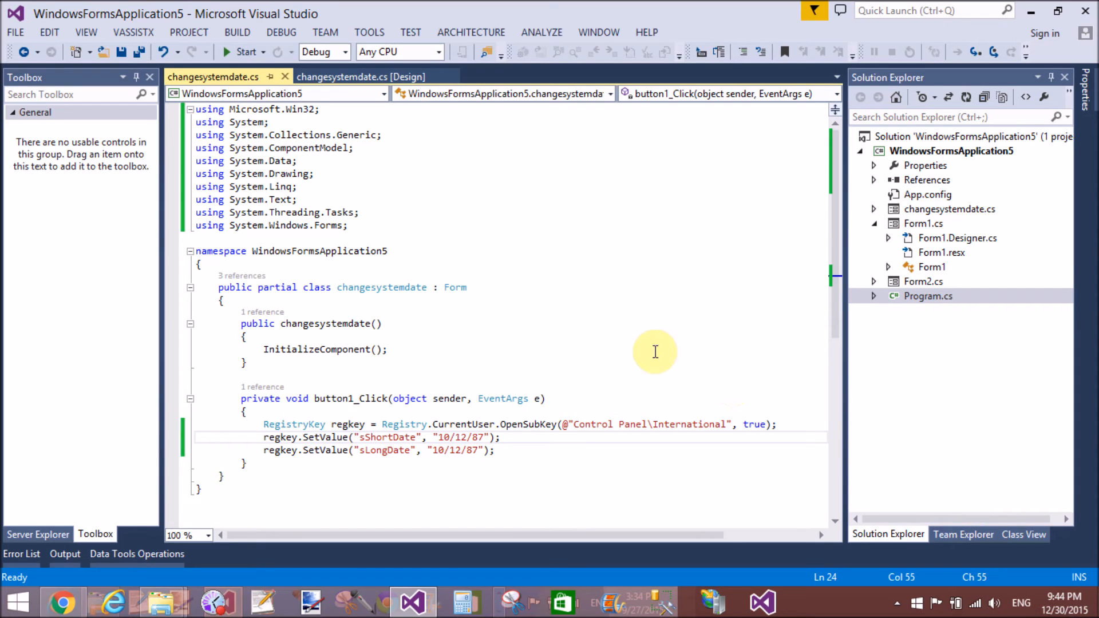
pyautogui.moveTo(640, 347)
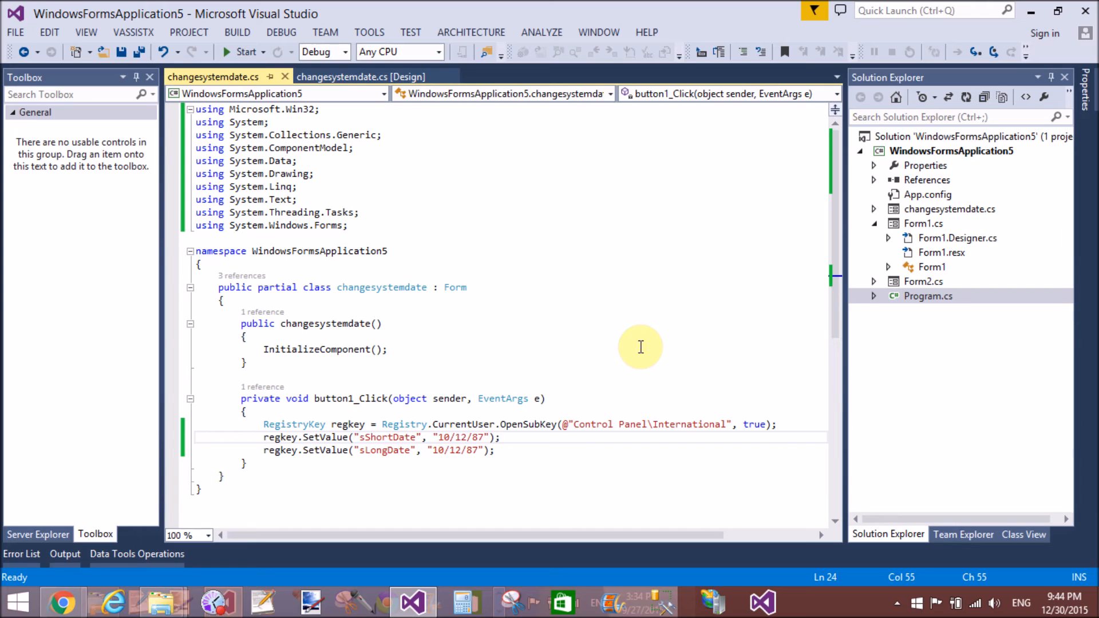
pyautogui.moveTo(562, 300)
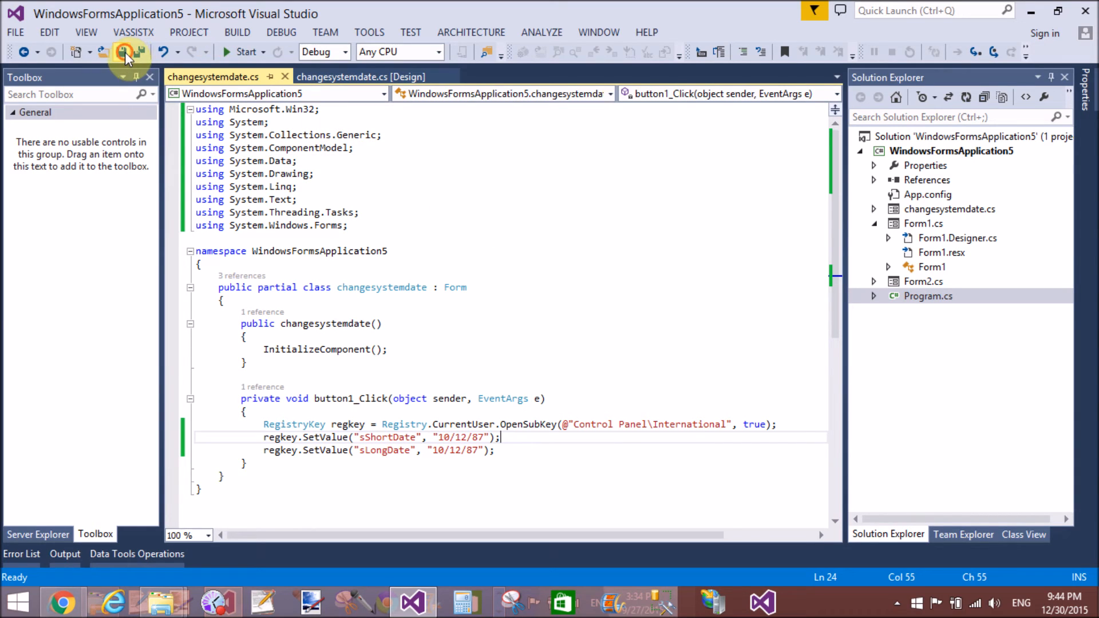
# Step: Run the corrected app, press its button so the taskbar shows 10/12/87, then close the form
pyautogui.click(125, 52)
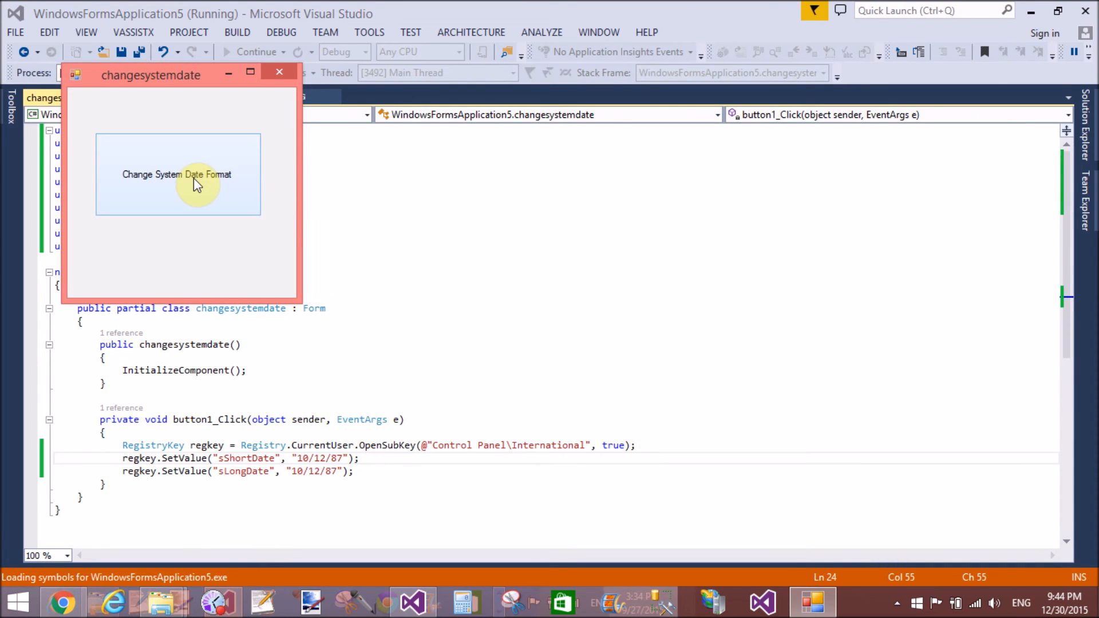
pyautogui.click(177, 174)
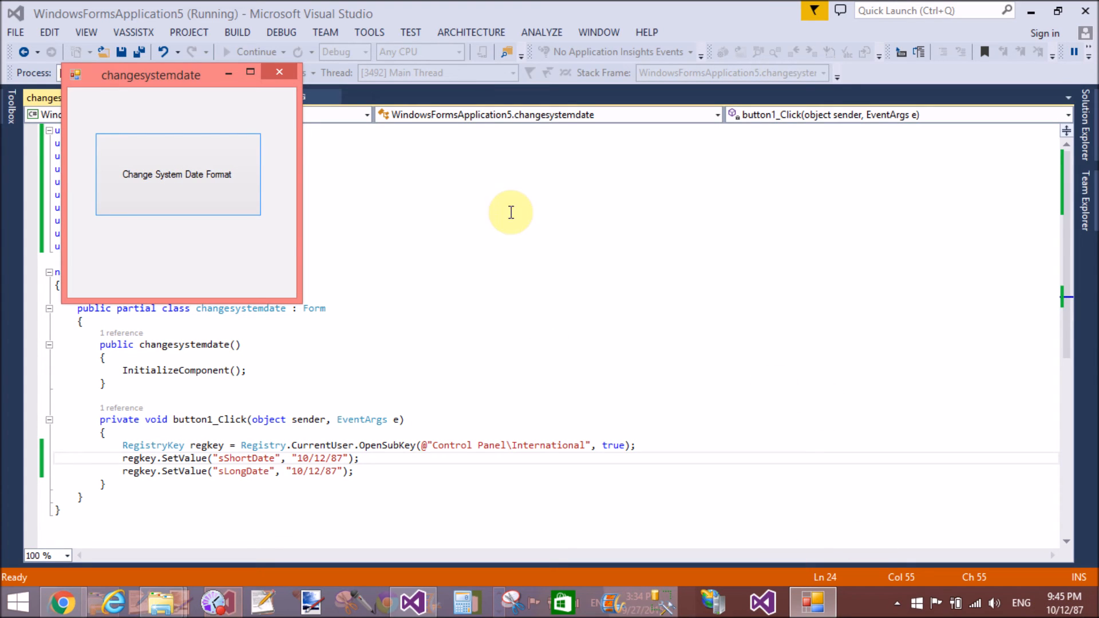
pyautogui.click(279, 71)
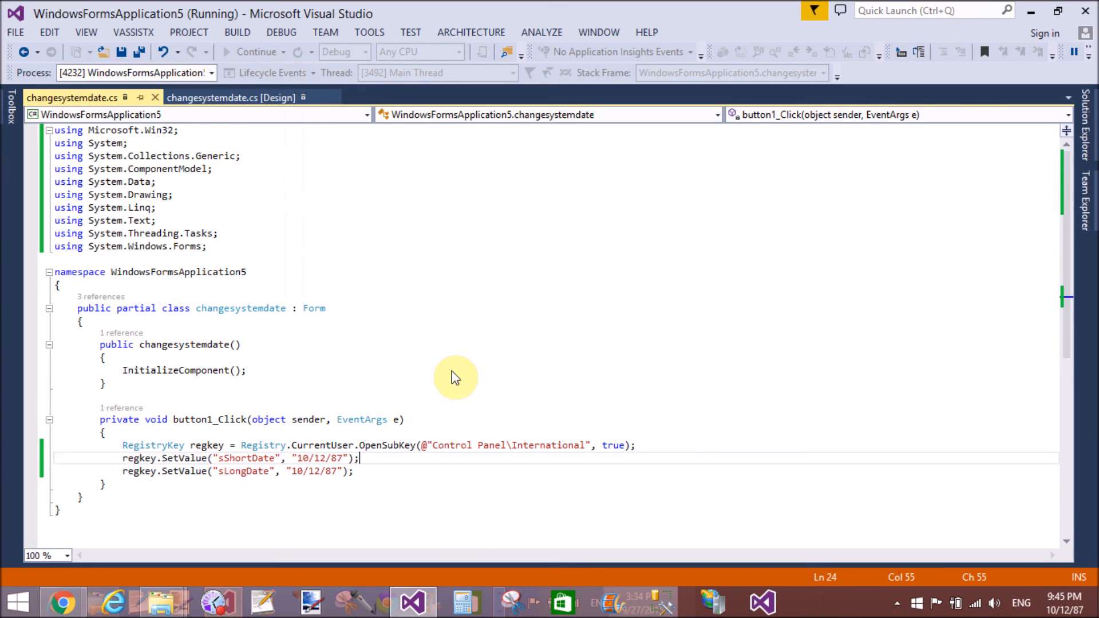